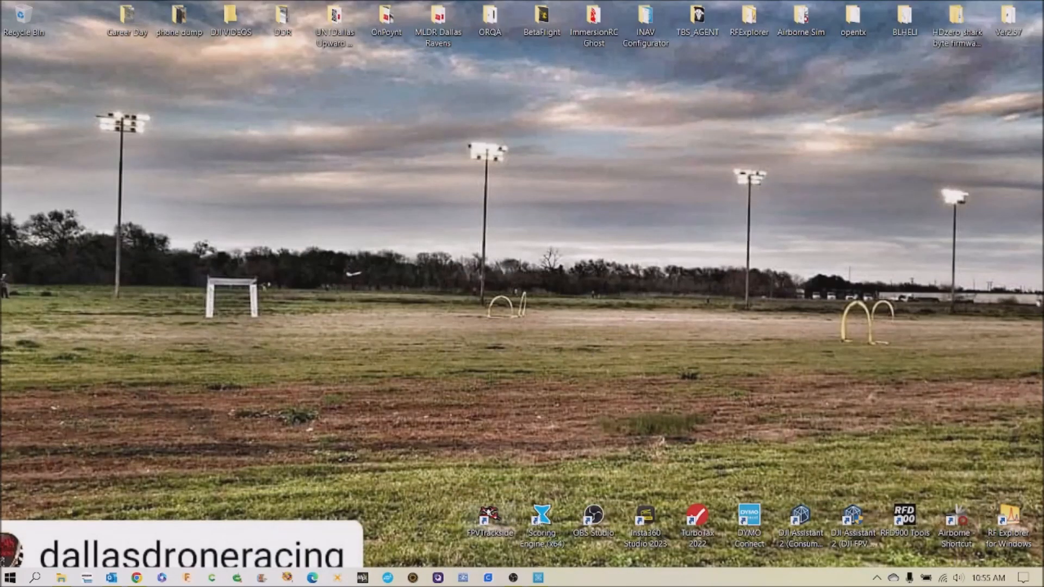
# Launch INAV Configurator from its desktop icon and wait for the welcome page.
pyautogui.doubleClick(648, 15)
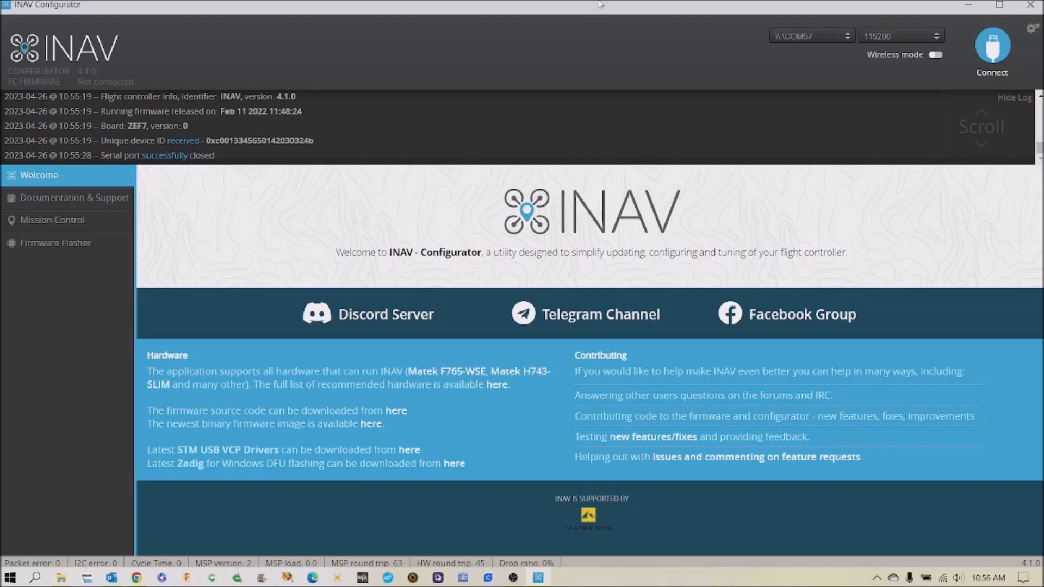
pyautogui.moveTo(59, 224)
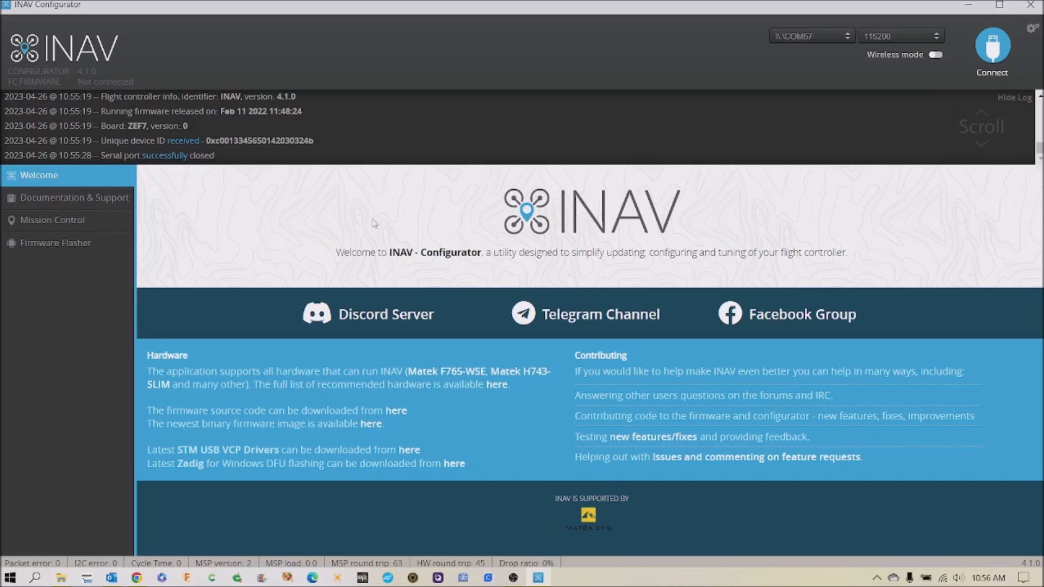
pyautogui.moveTo(256, 224)
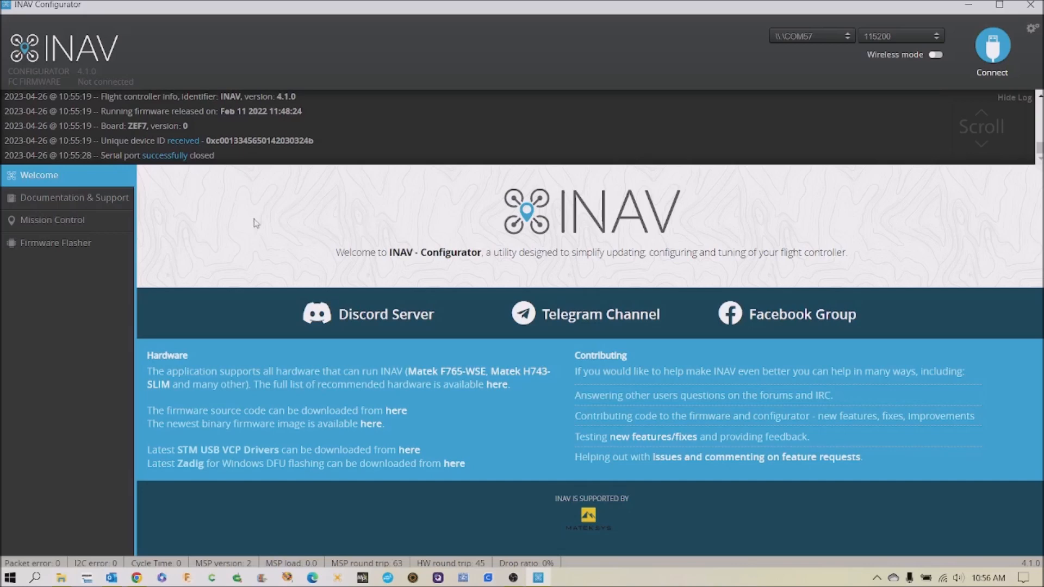
pyautogui.moveTo(423, 221)
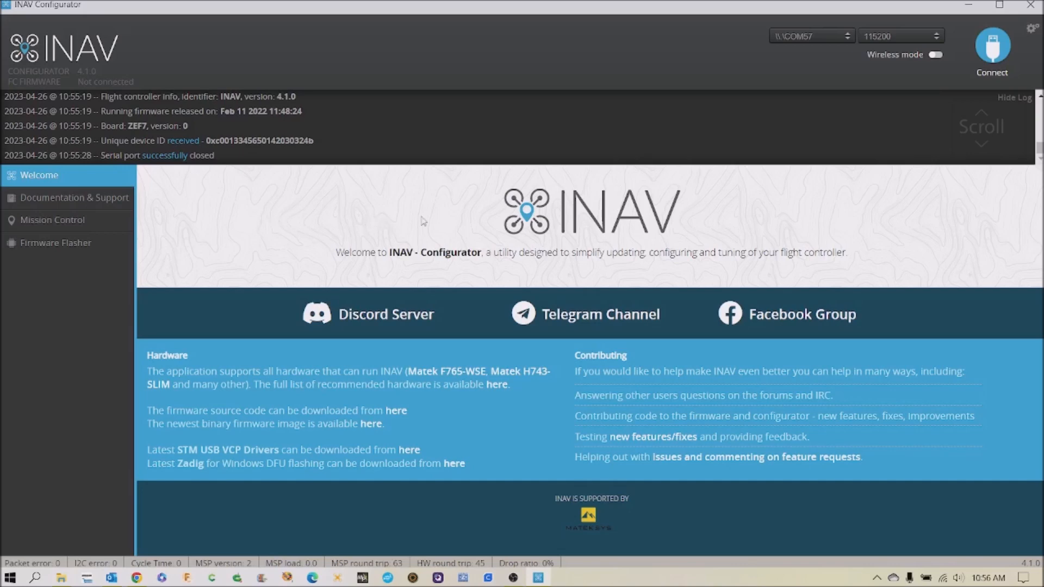
pyautogui.moveTo(992, 44)
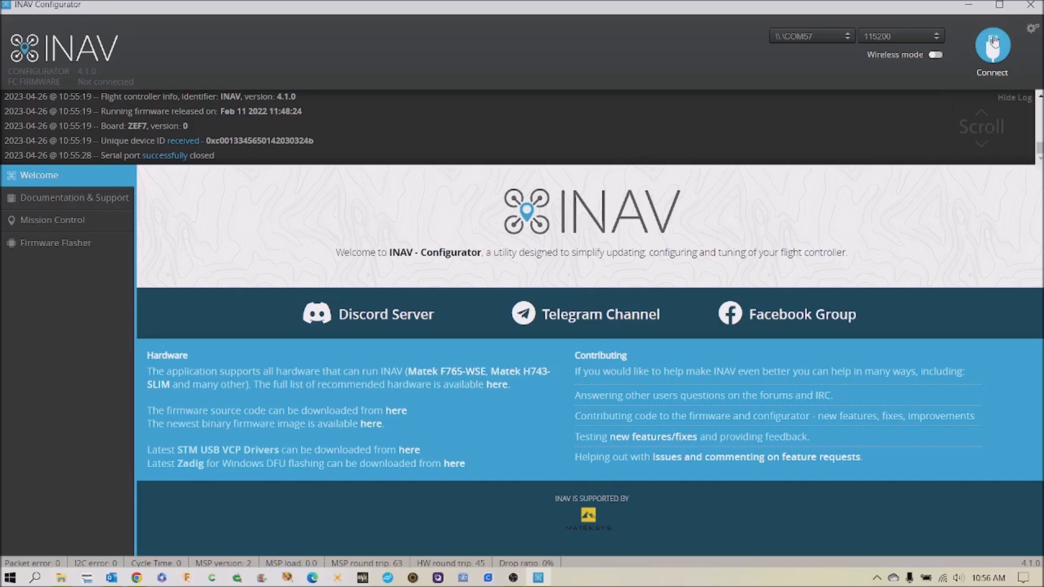
# Connect to the ZEF7 flight controller and go to the OSD tab.
pyautogui.click(991, 45)
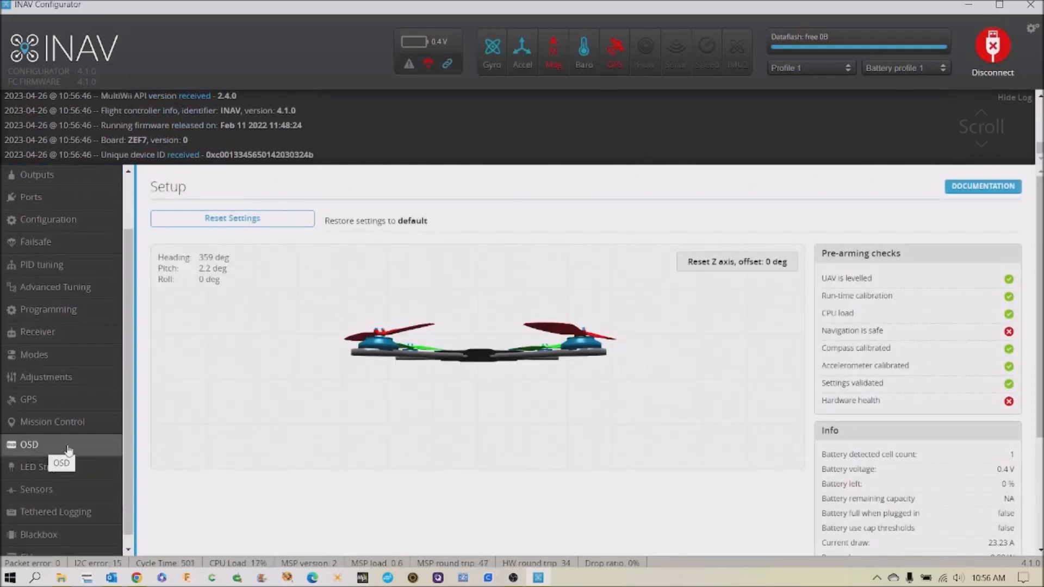
pyautogui.click(29, 445)
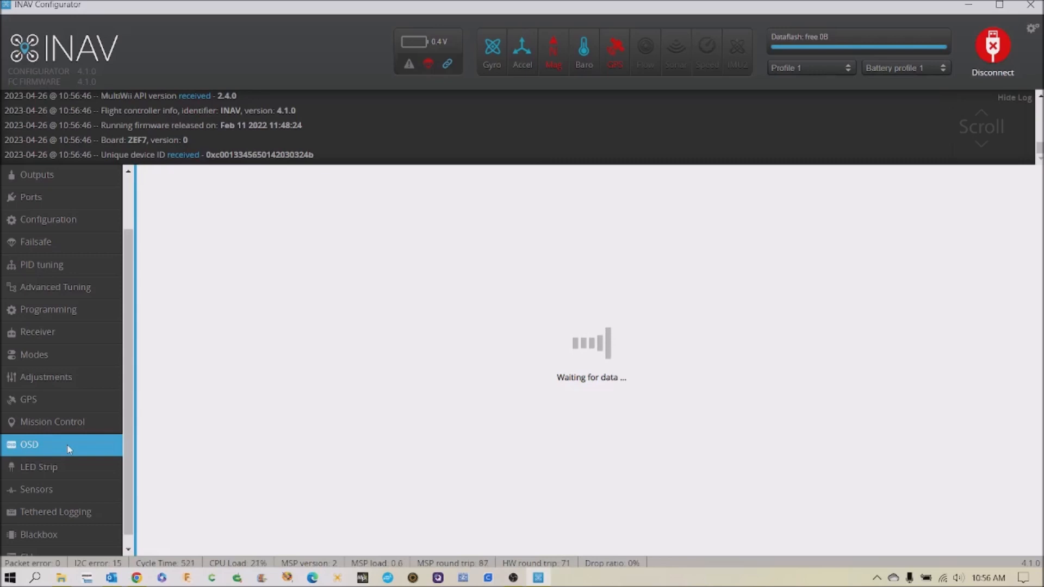
pyautogui.moveTo(335, 398)
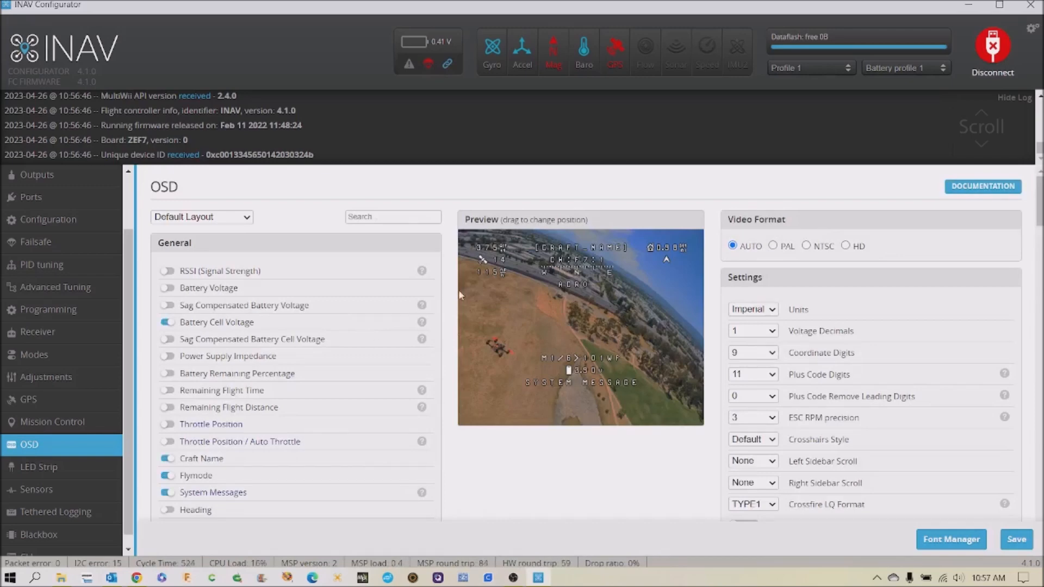
pyautogui.moveTo(670, 303)
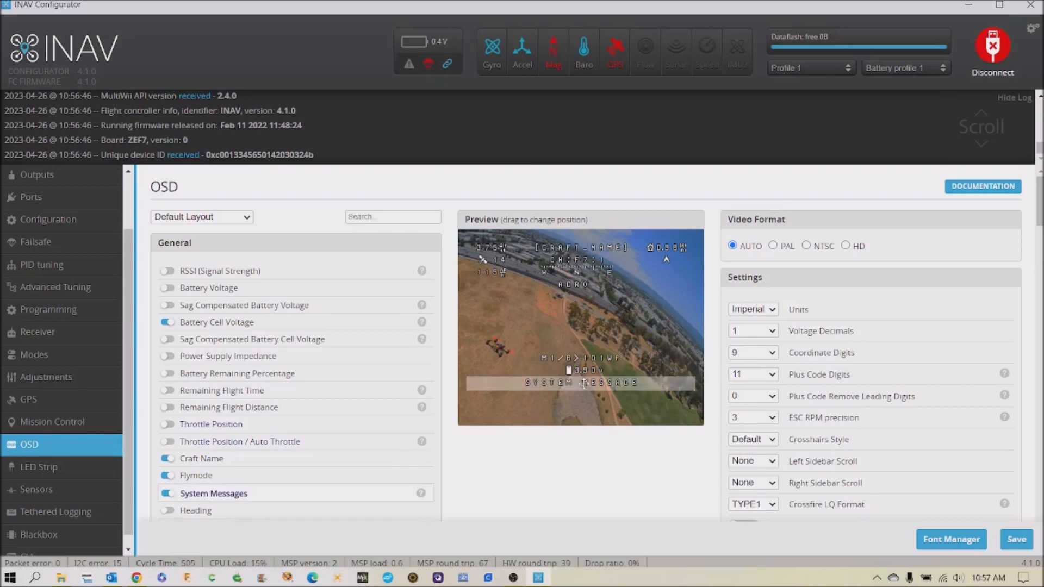
pyautogui.moveTo(644, 387)
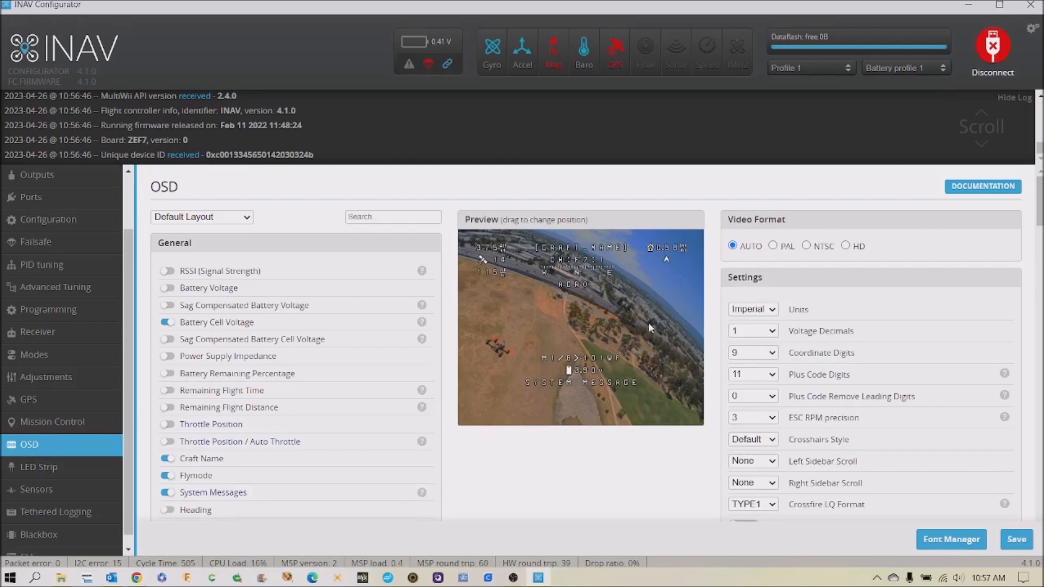
pyautogui.moveTo(495, 324)
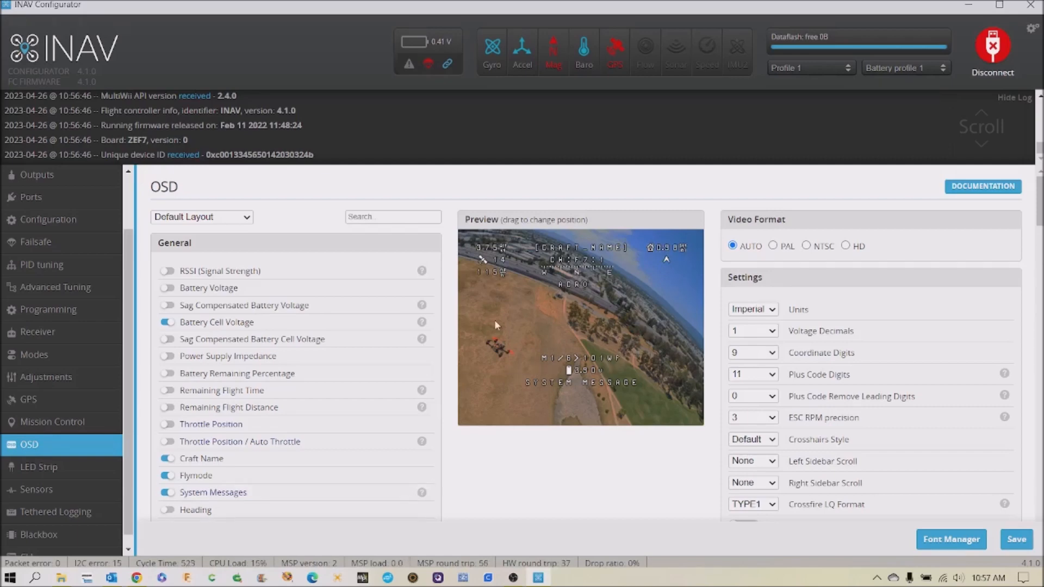
pyautogui.moveTo(654, 310)
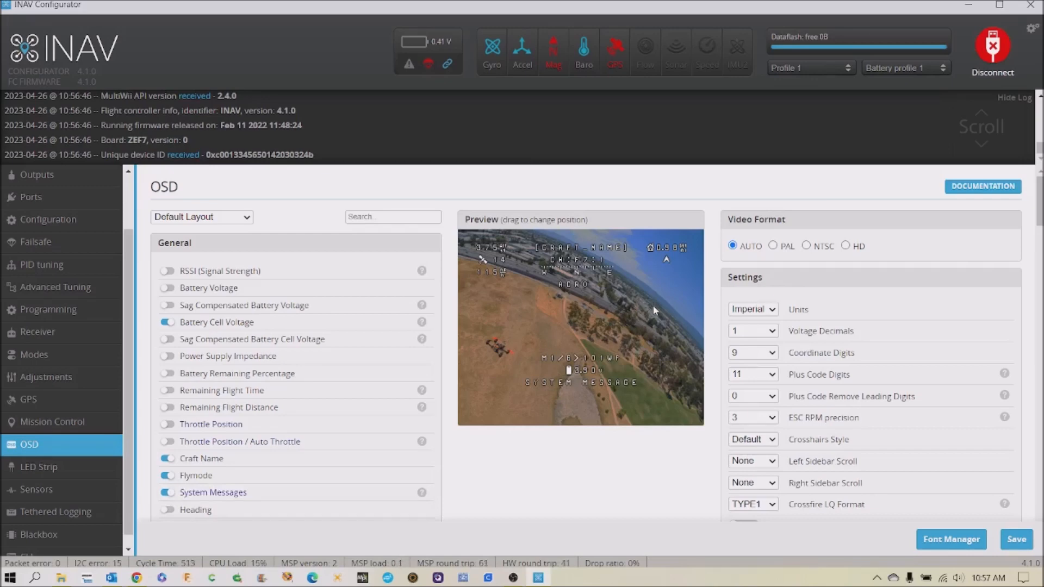
pyautogui.moveTo(621, 325)
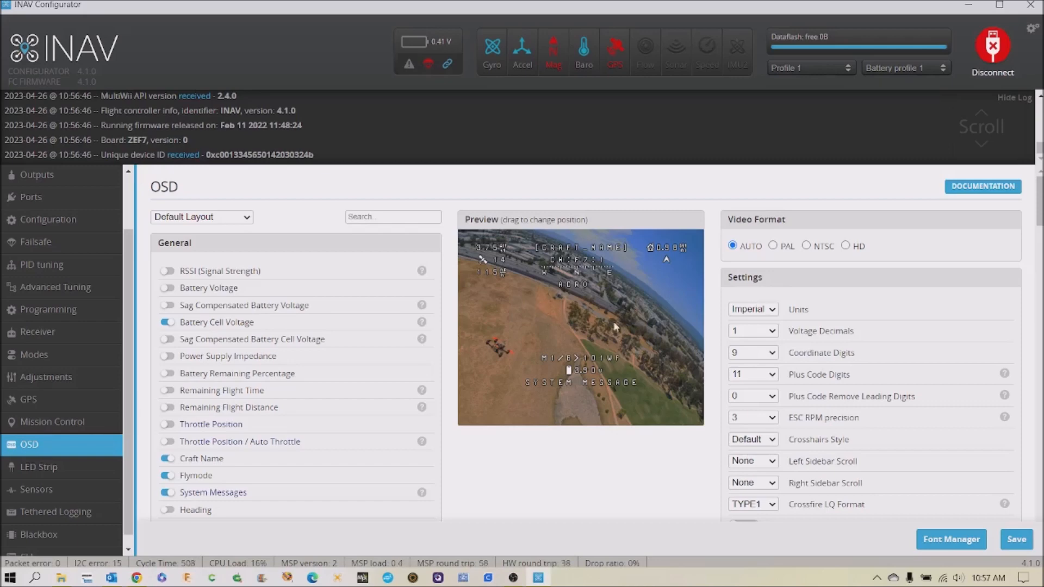
pyautogui.moveTo(566, 328)
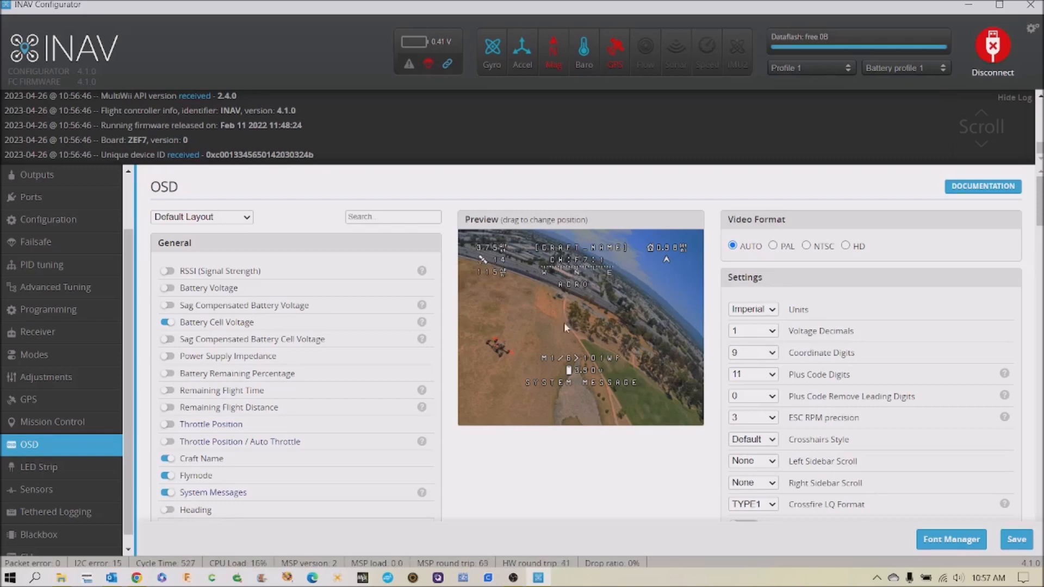
pyautogui.moveTo(547, 336)
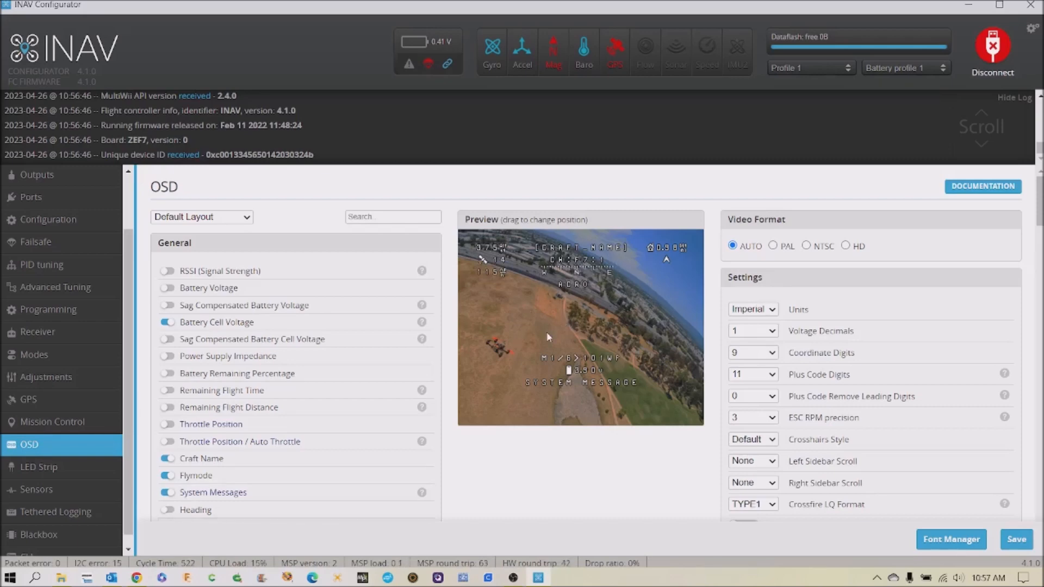
pyautogui.moveTo(602, 322)
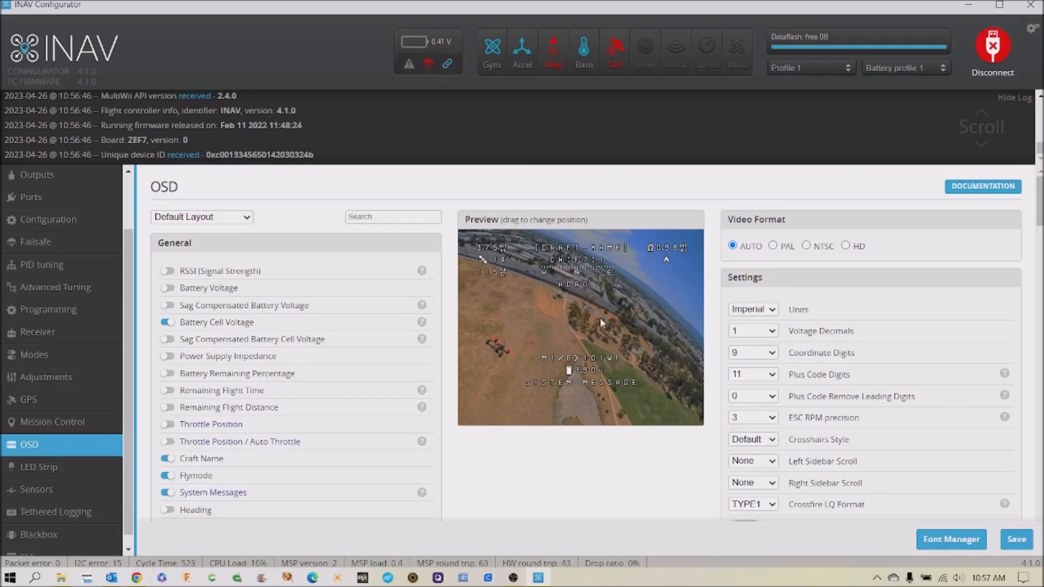
pyautogui.moveTo(511, 291)
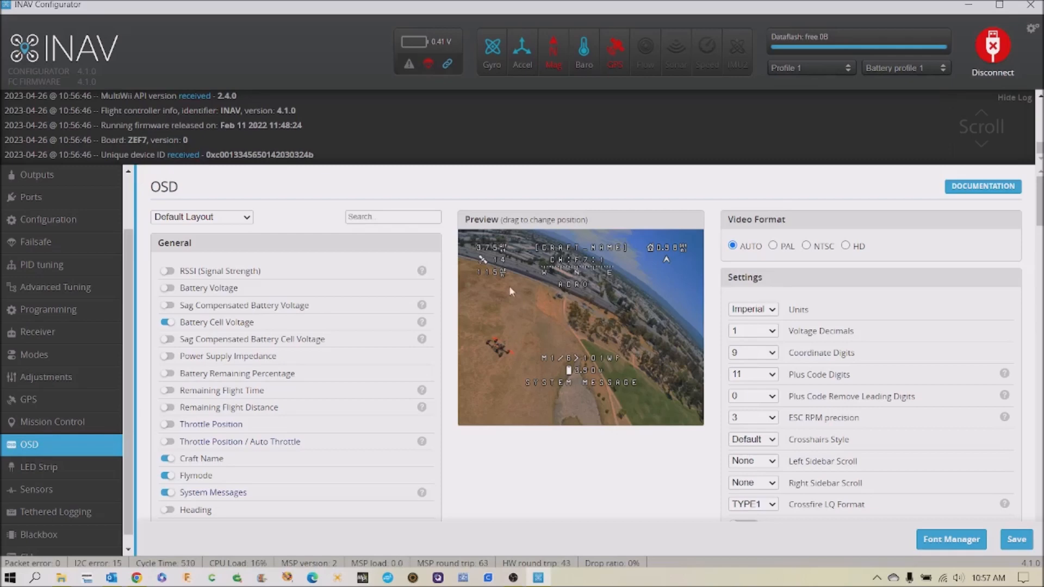
pyautogui.moveTo(73, 467)
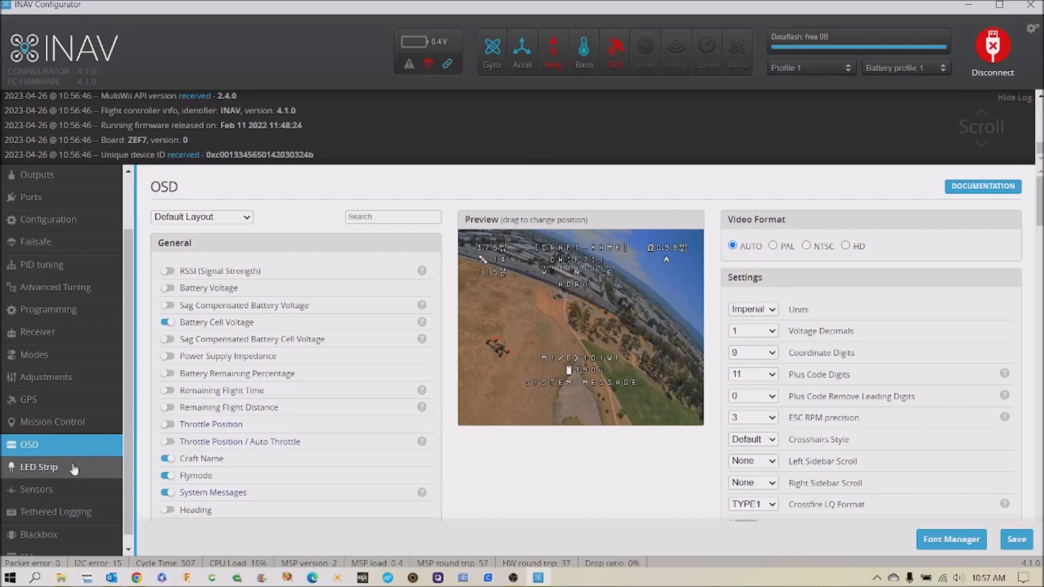
# Open the LED Strip tab and toggle the Indicator overlay on, then off.
pyautogui.click(38, 467)
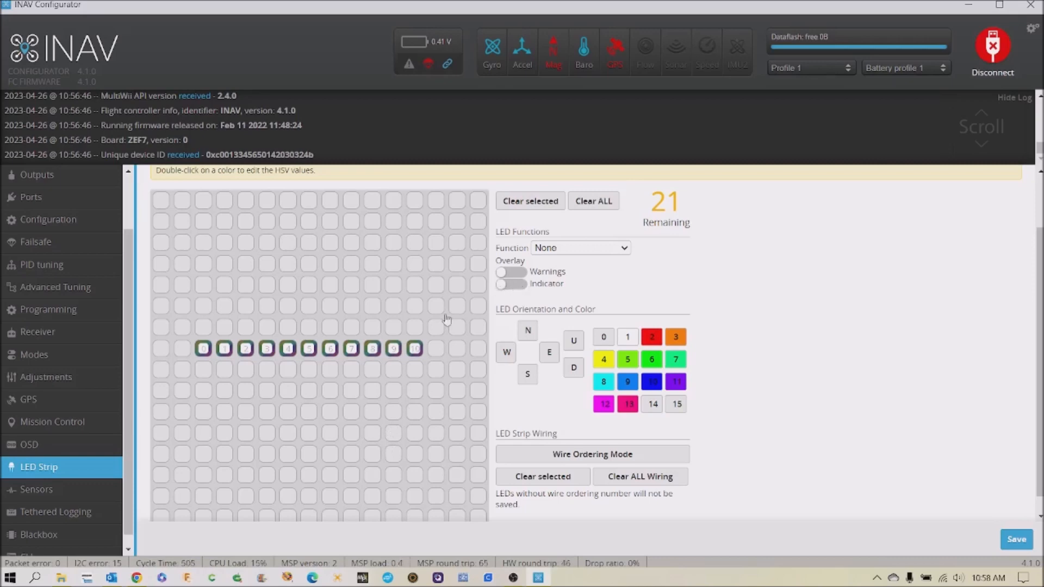
pyautogui.click(511, 284)
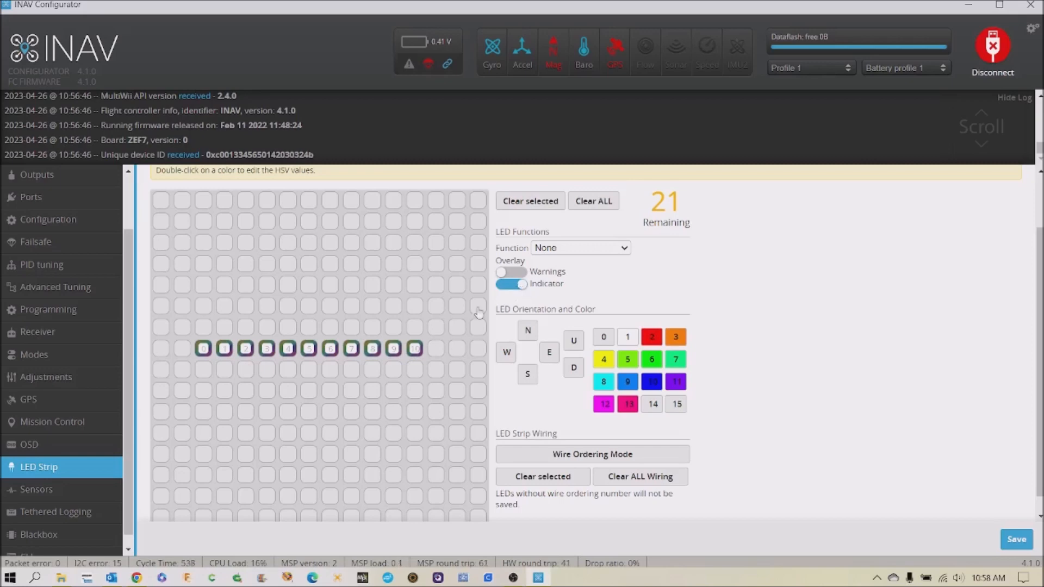
pyautogui.click(511, 283)
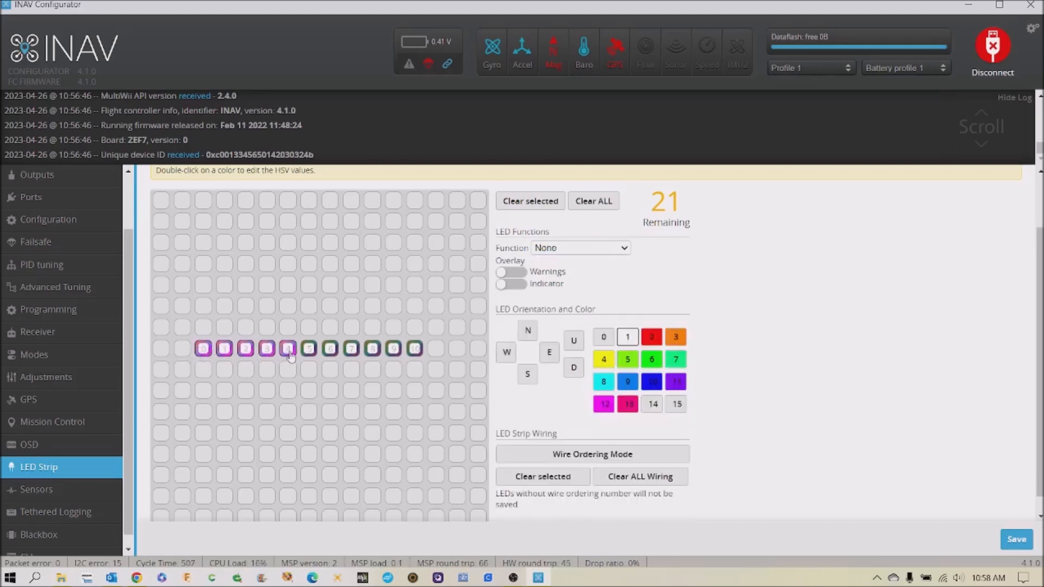
# Give the marked LEDs the Color function with indicator overlay, and reopen the function list.
pyautogui.click(580, 248)
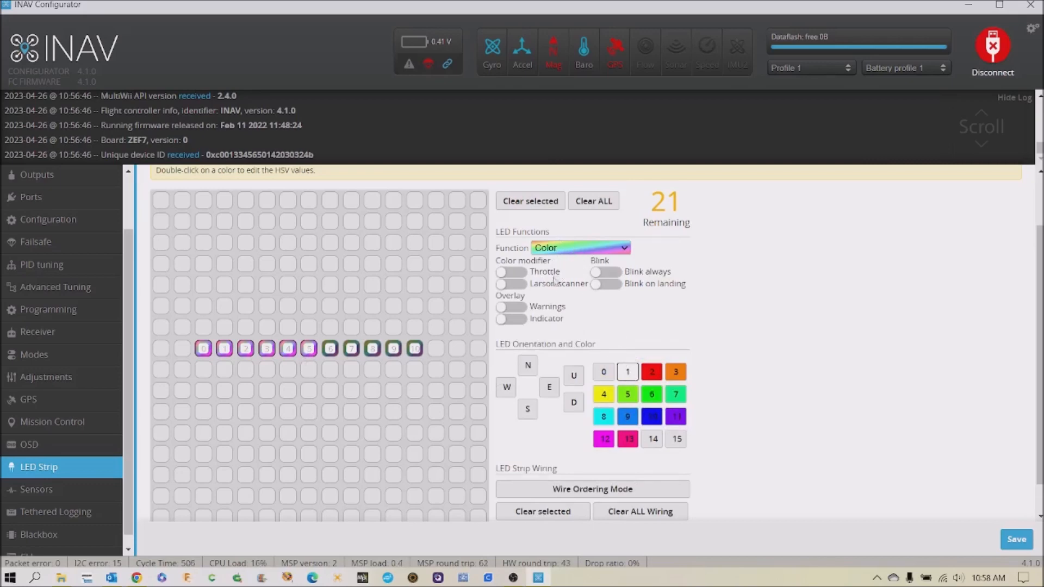
pyautogui.click(511, 319)
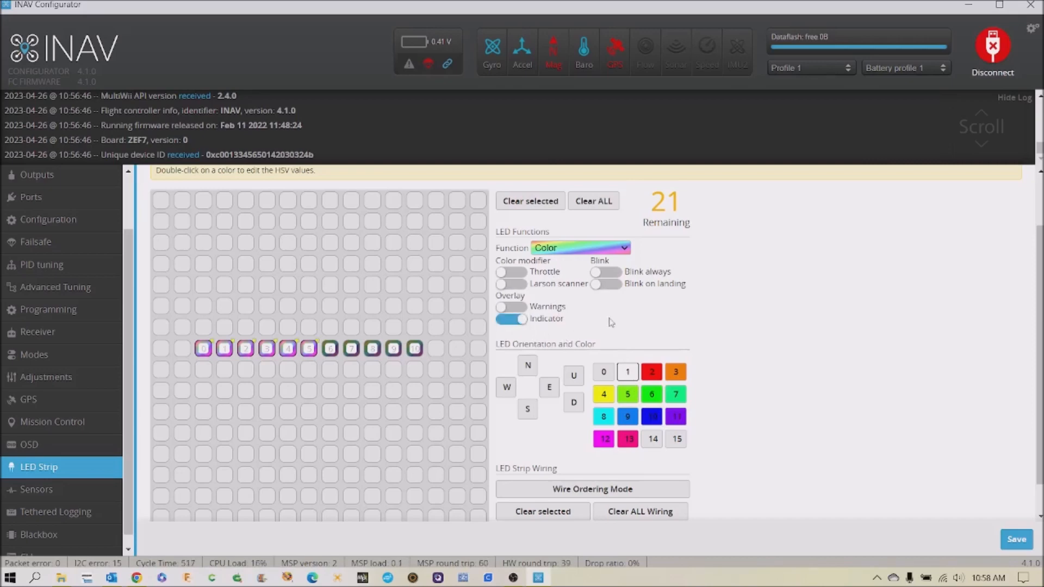
pyautogui.moveTo(575, 248)
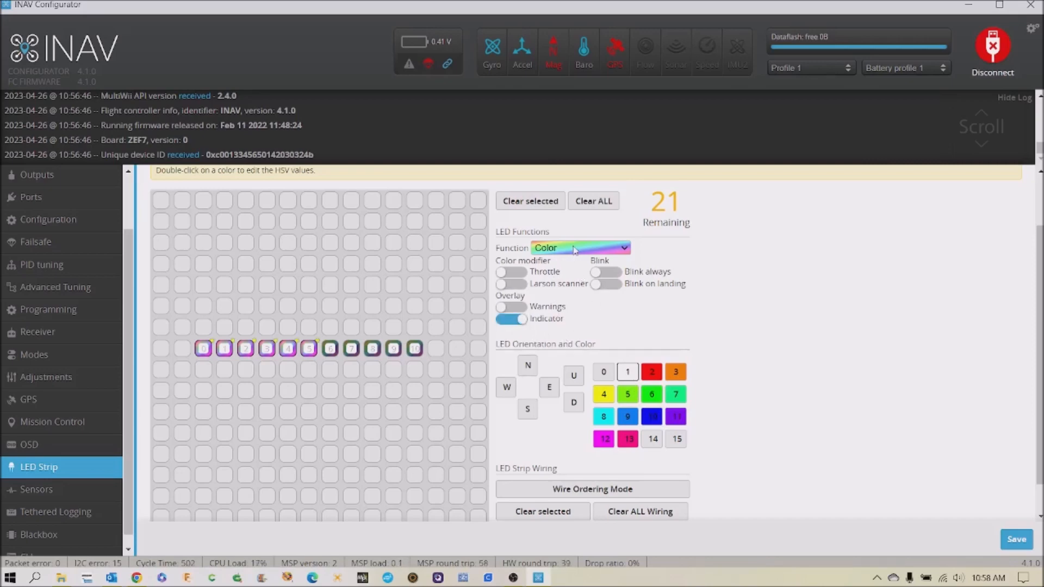
pyautogui.moveTo(563, 248)
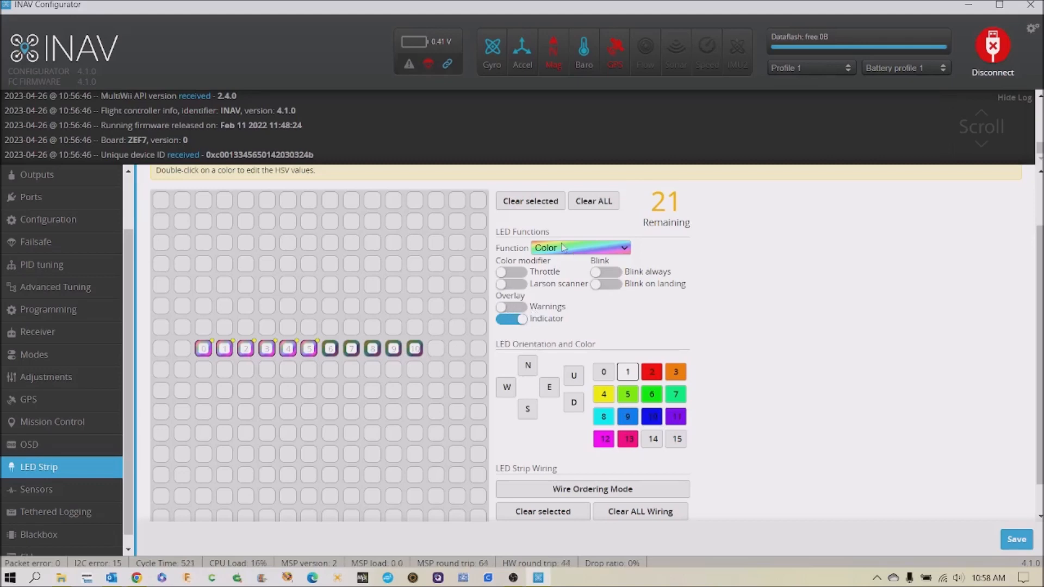
pyautogui.click(581, 247)
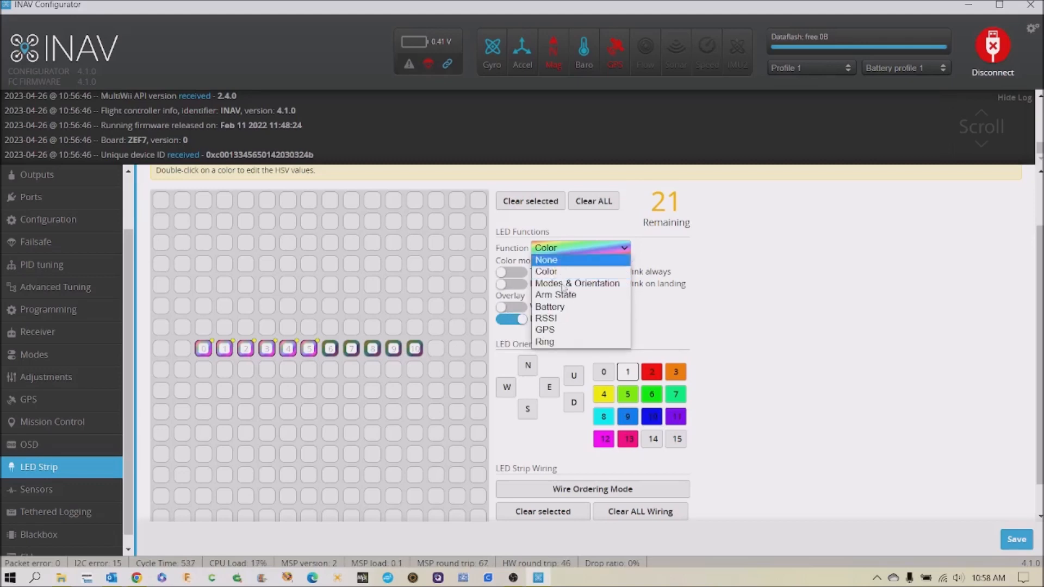
# Set the Function of the six selected LEDs to GPS.
pyautogui.click(544, 330)
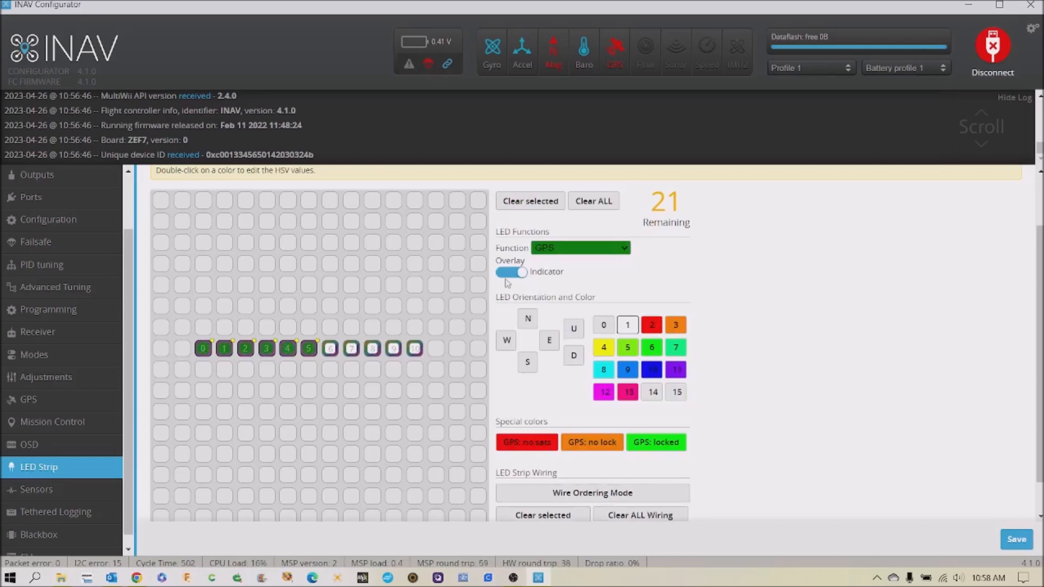
pyautogui.moveTo(563, 263)
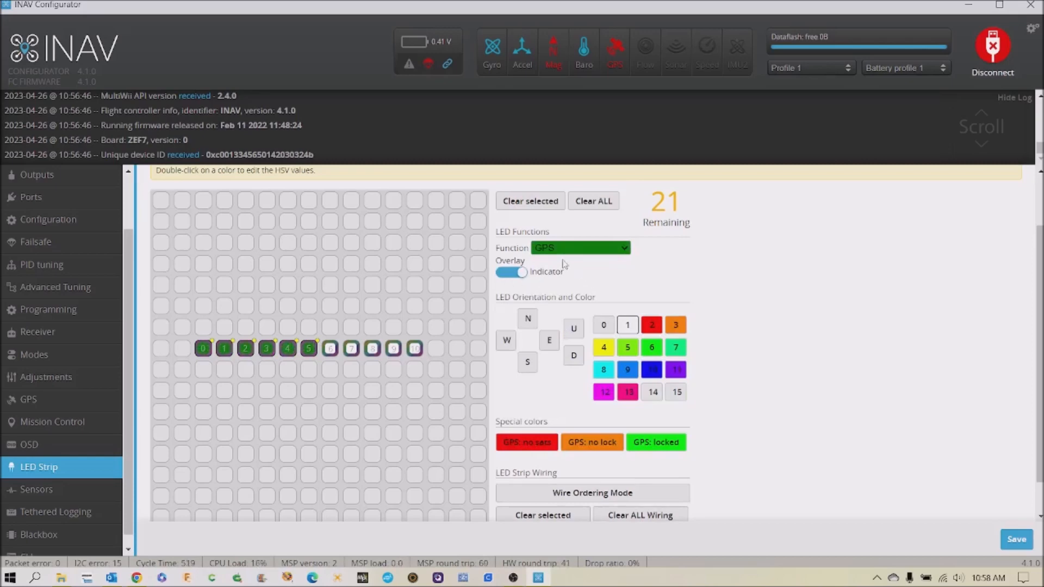
pyautogui.moveTo(543, 278)
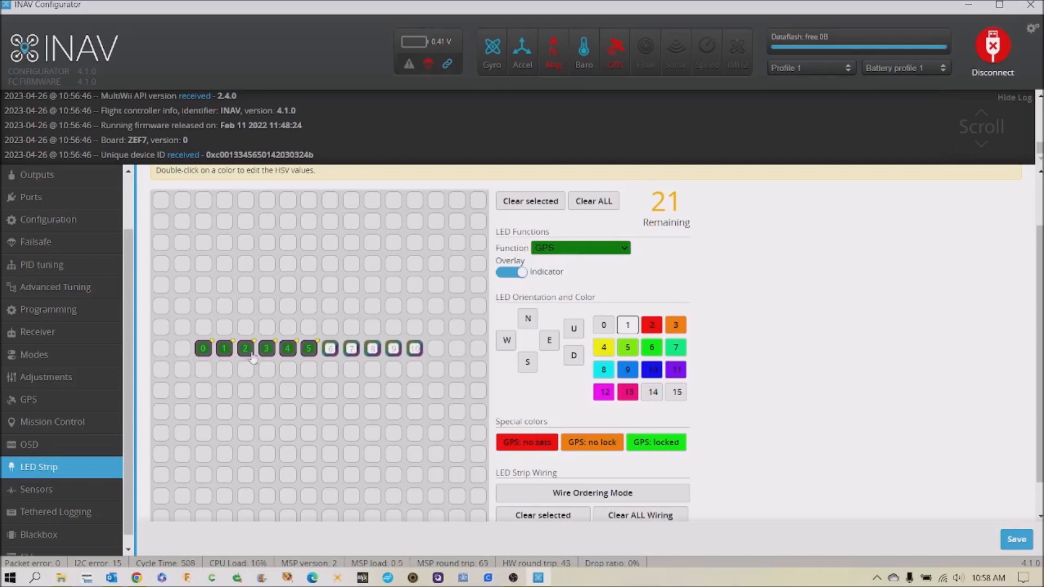
pyautogui.moveTo(269, 357)
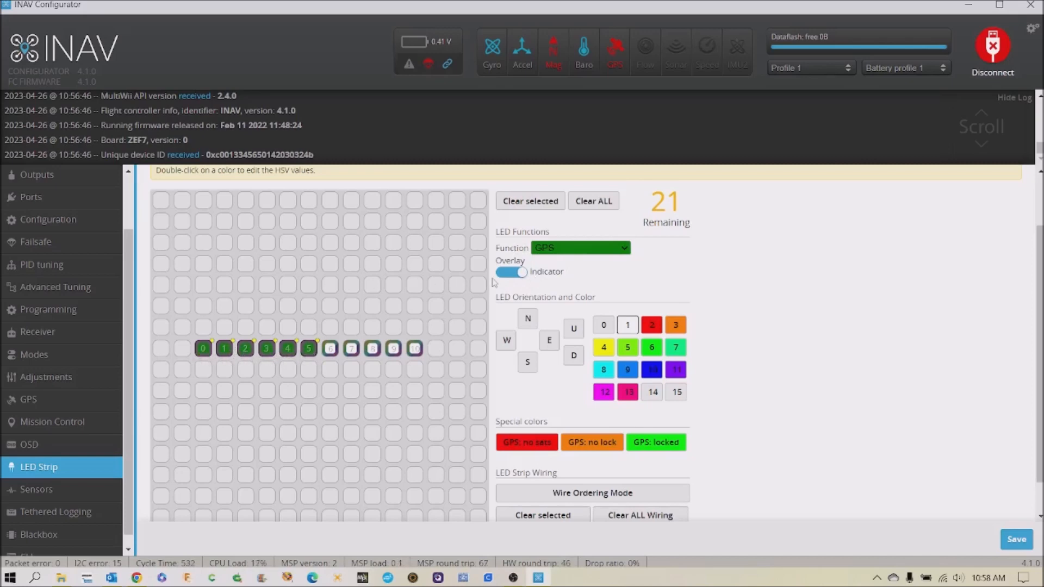
pyautogui.moveTo(509, 453)
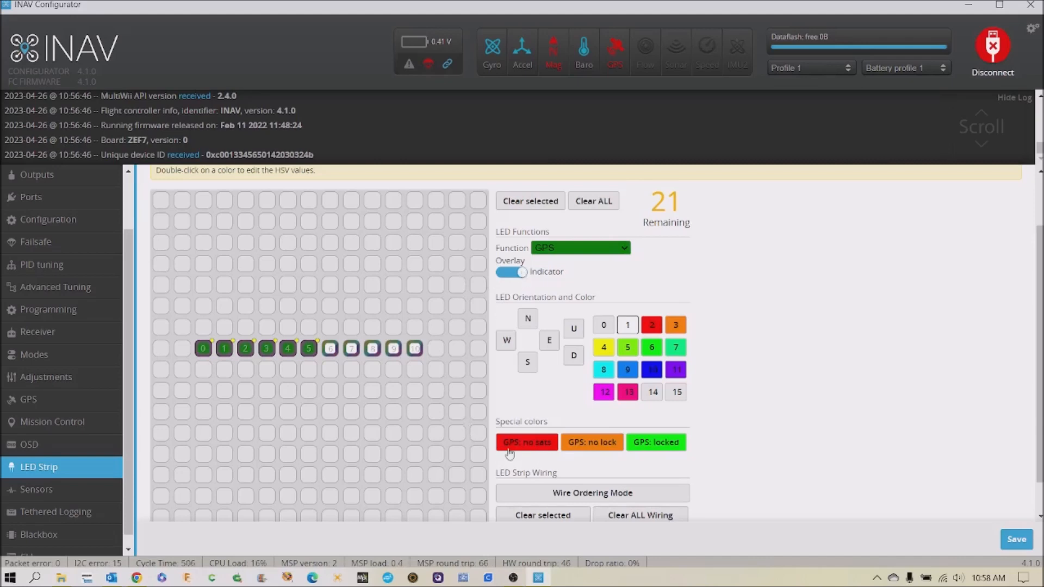
pyautogui.moveTo(309, 357)
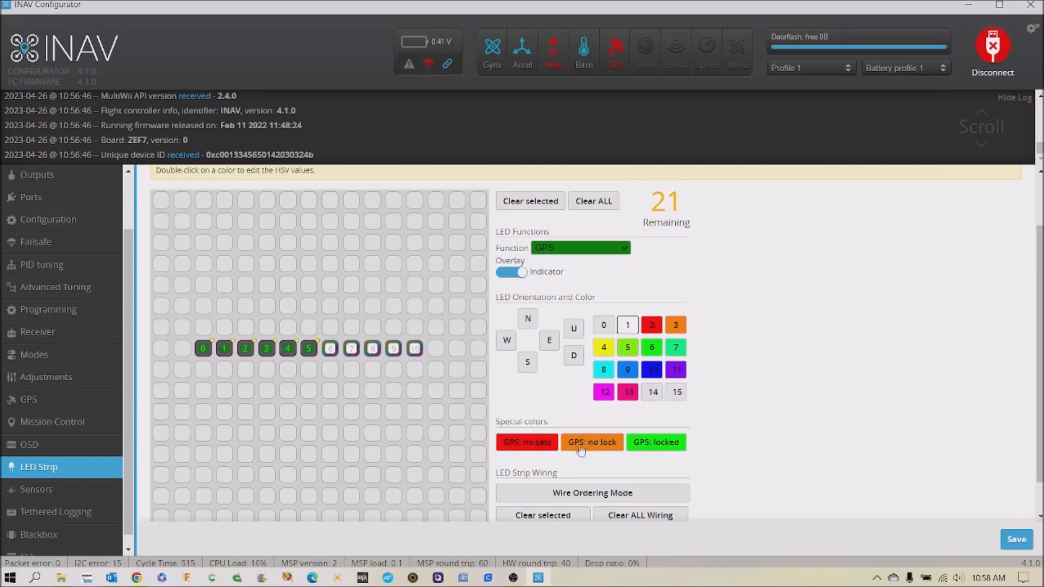
pyautogui.moveTo(606, 460)
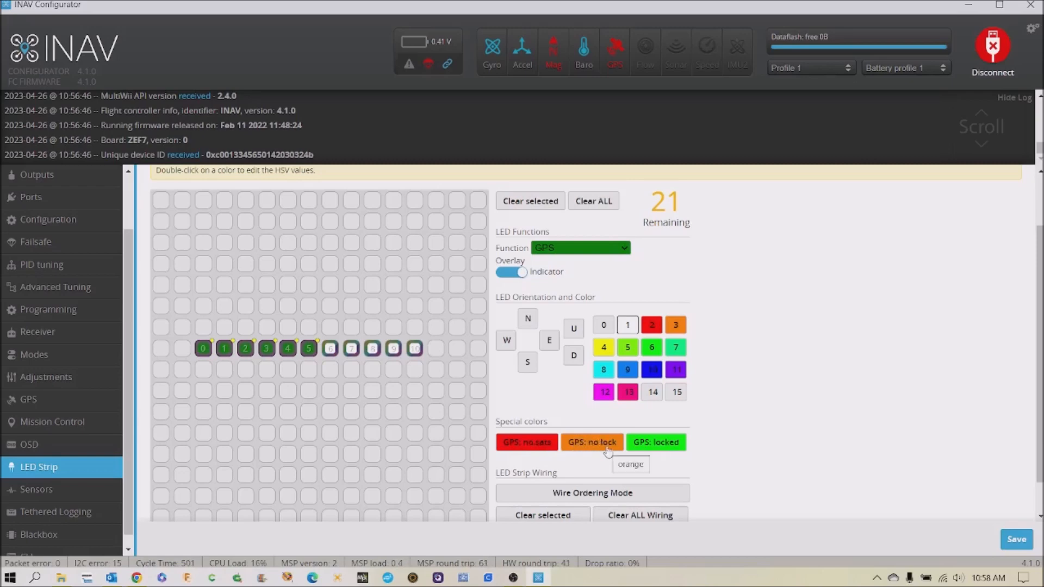
pyautogui.moveTo(662, 448)
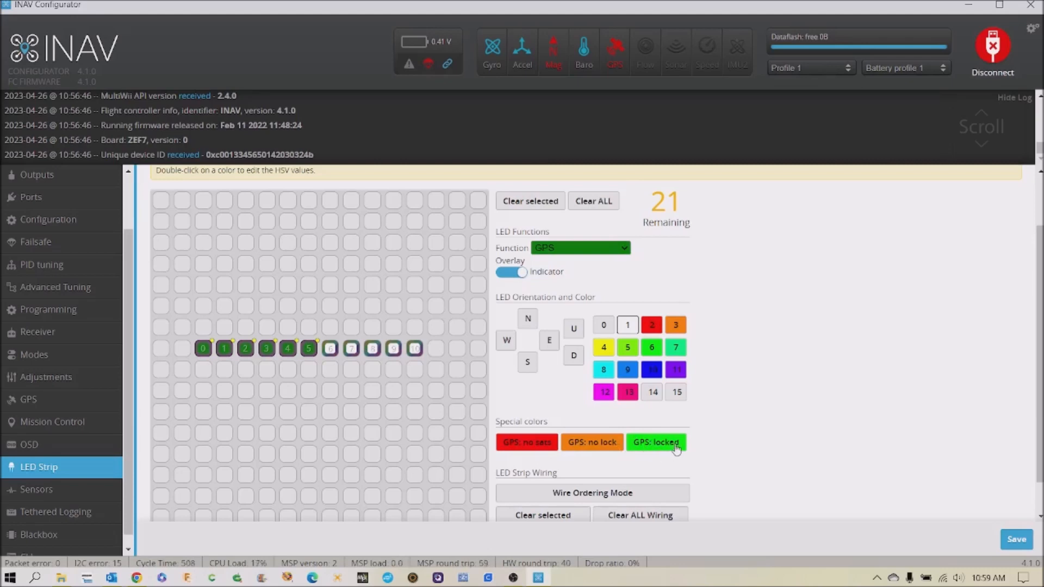
pyautogui.moveTo(382, 424)
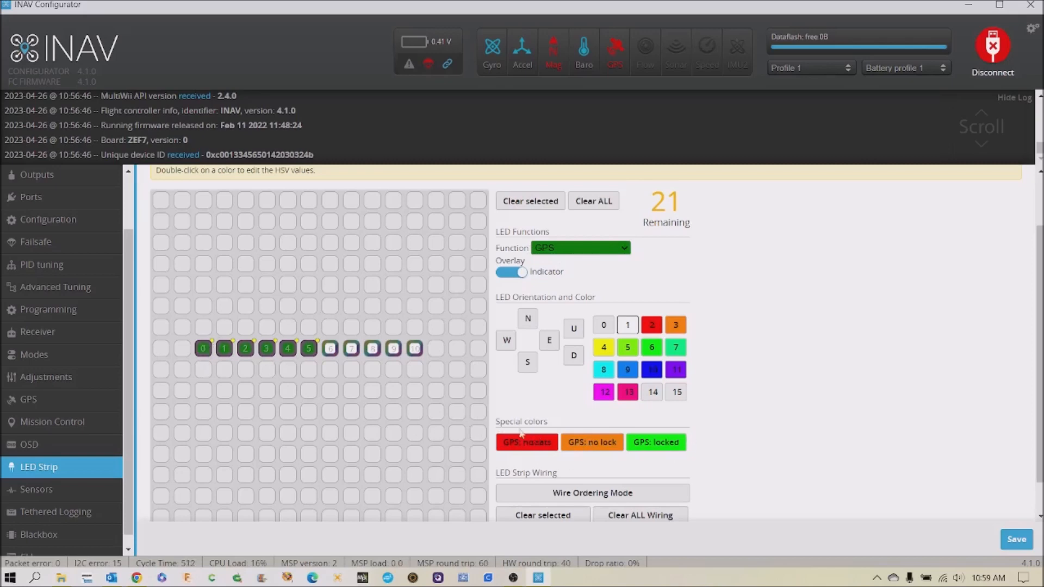
pyautogui.moveTo(806, 481)
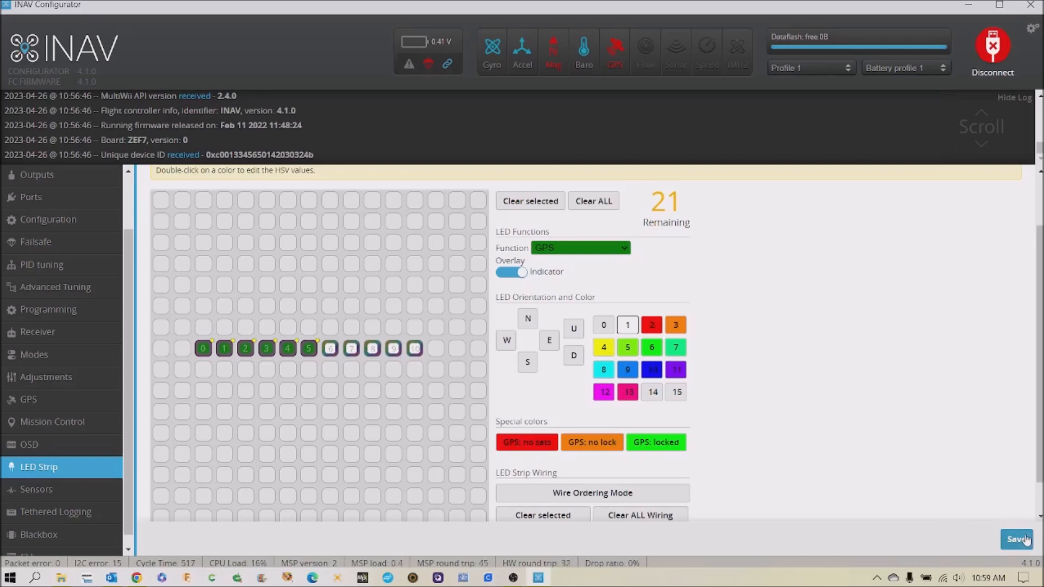
pyautogui.moveTo(816, 223)
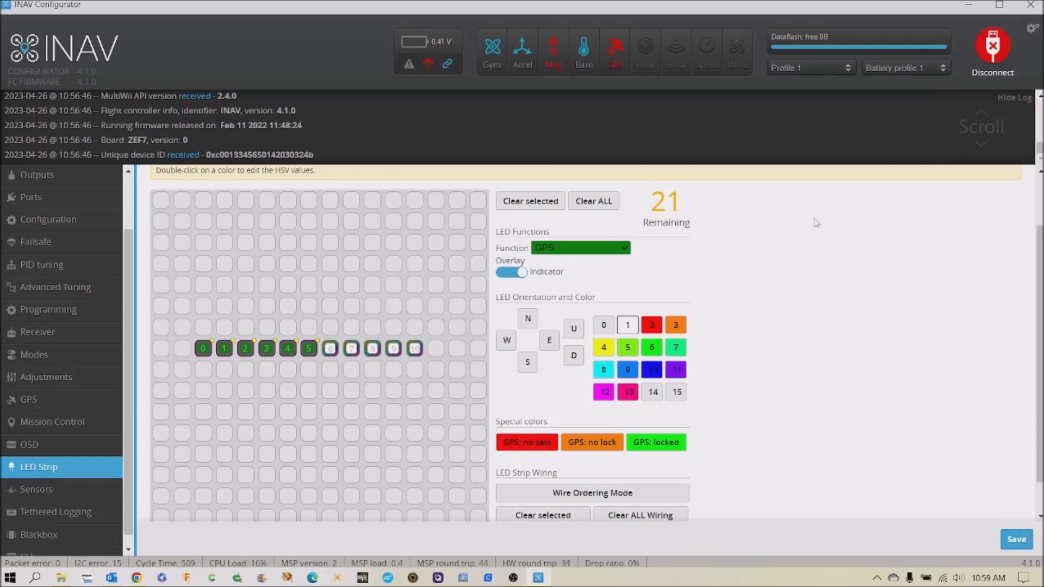
# Save the GPS LED strip setup to the board's EEPROM and disconnect.
pyautogui.click(1016, 538)
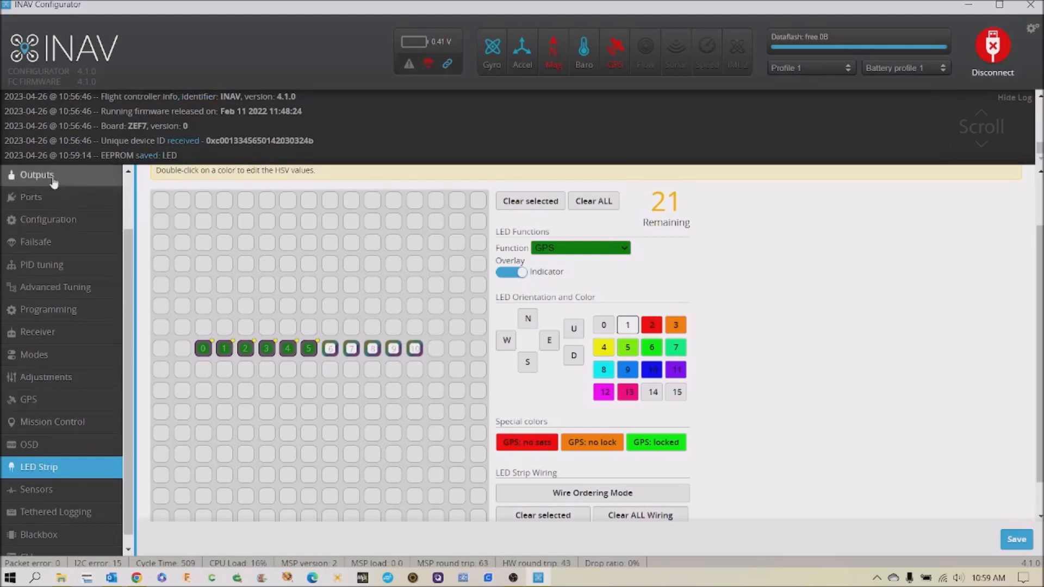
pyautogui.click(990, 45)
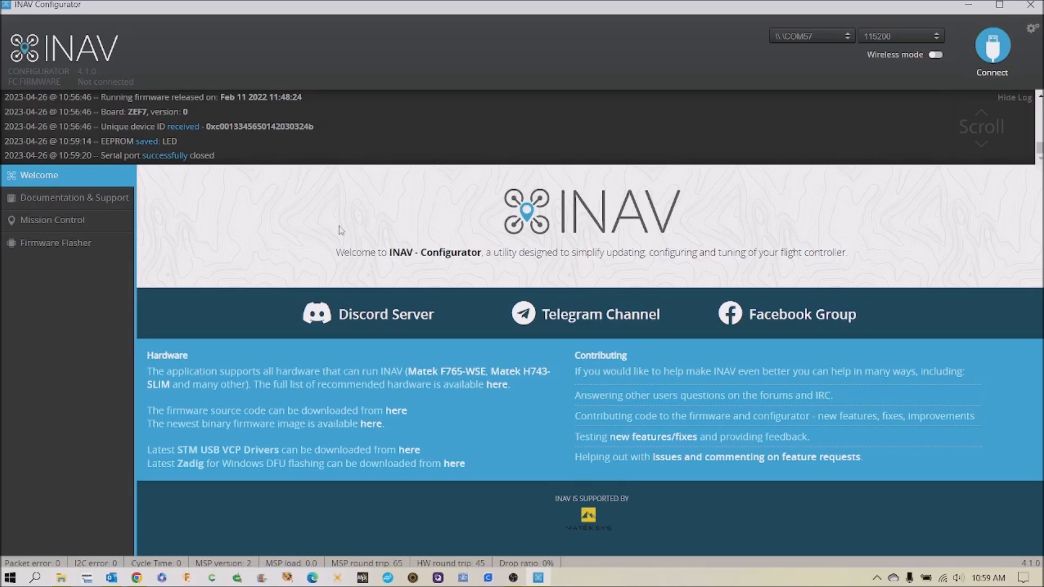
pyautogui.moveTo(245, 211)
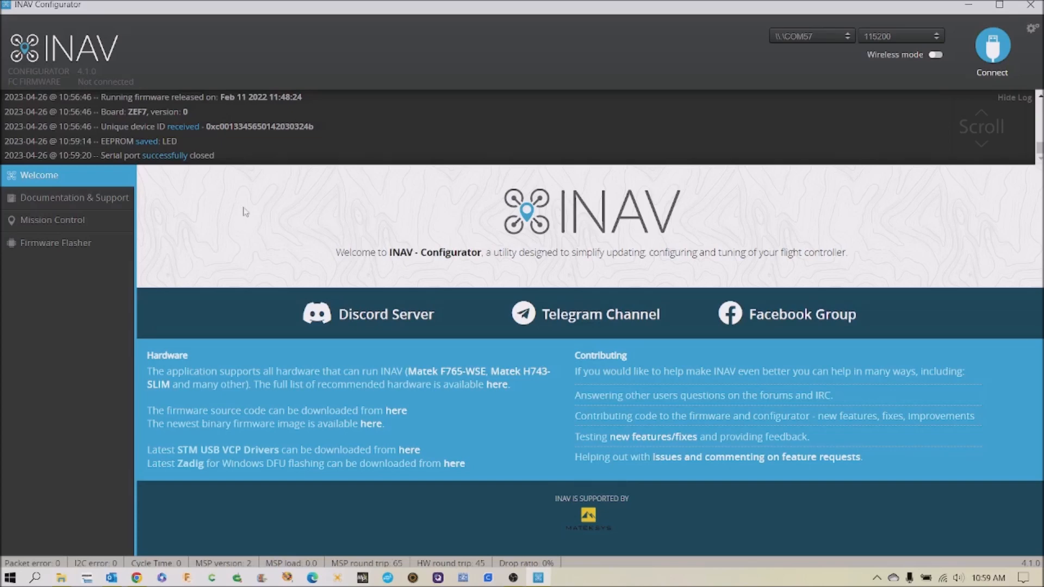
# Reconnect to the flight controller and enter the CLI from the sidebar.
pyautogui.click(991, 49)
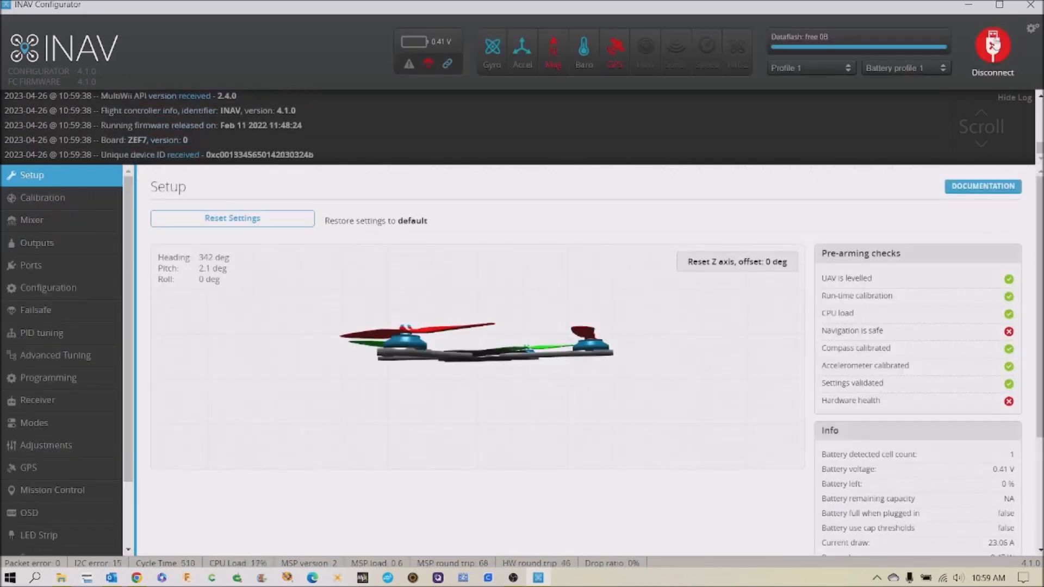
pyautogui.scroll(-3)
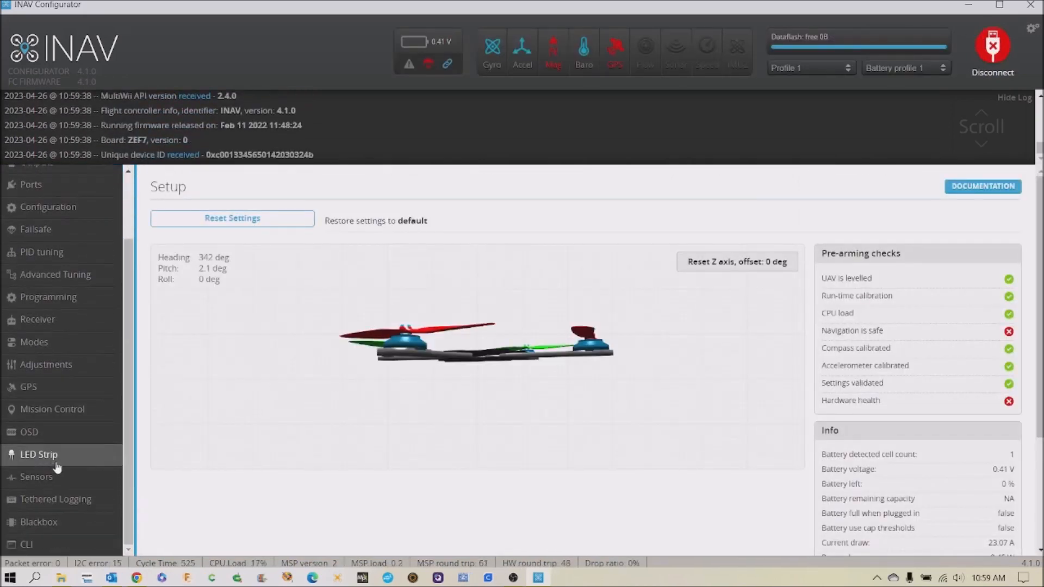
pyautogui.click(25, 545)
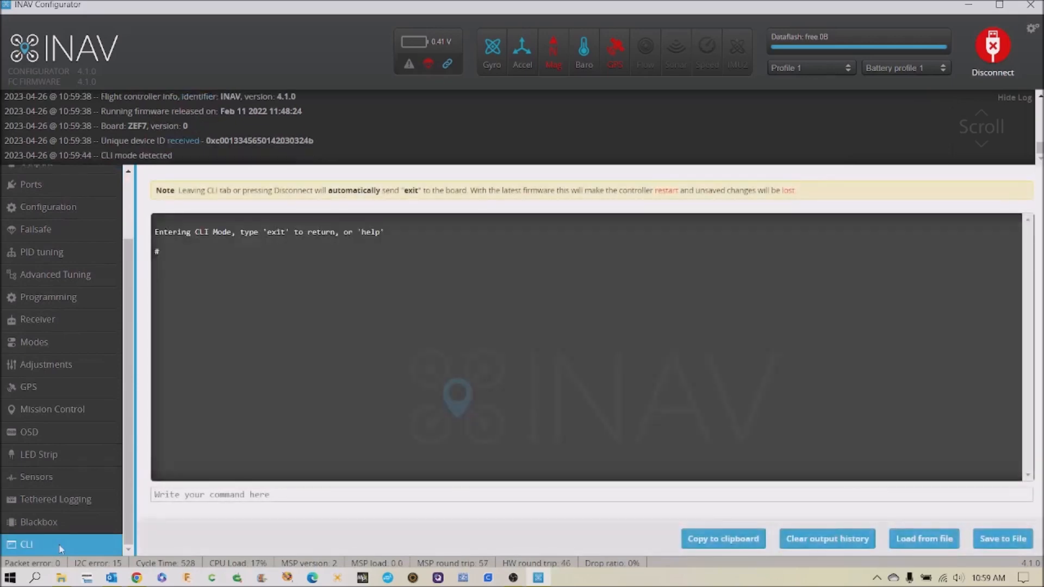
pyautogui.moveTo(396, 547)
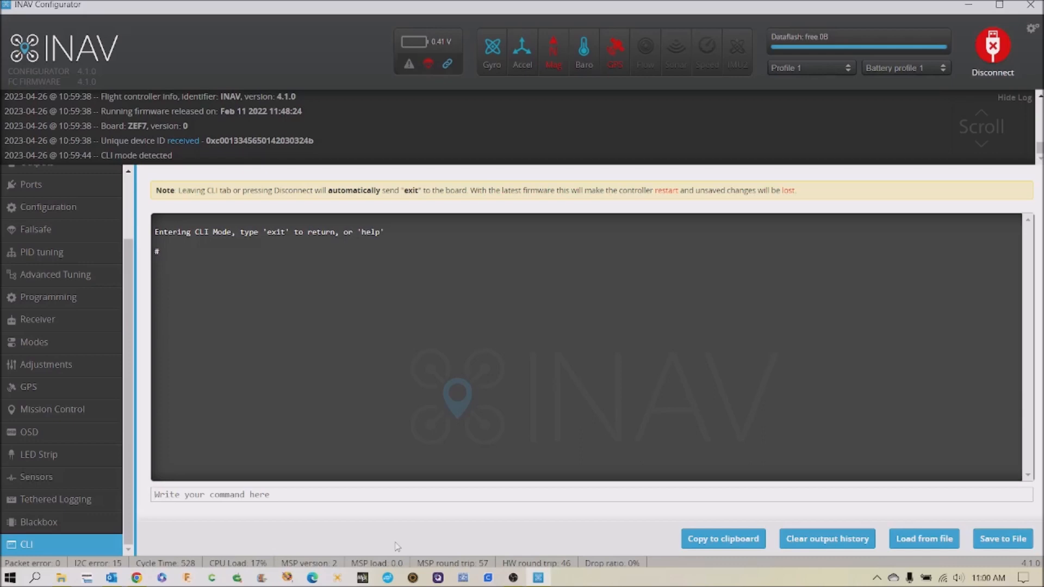
pyautogui.write('bee')
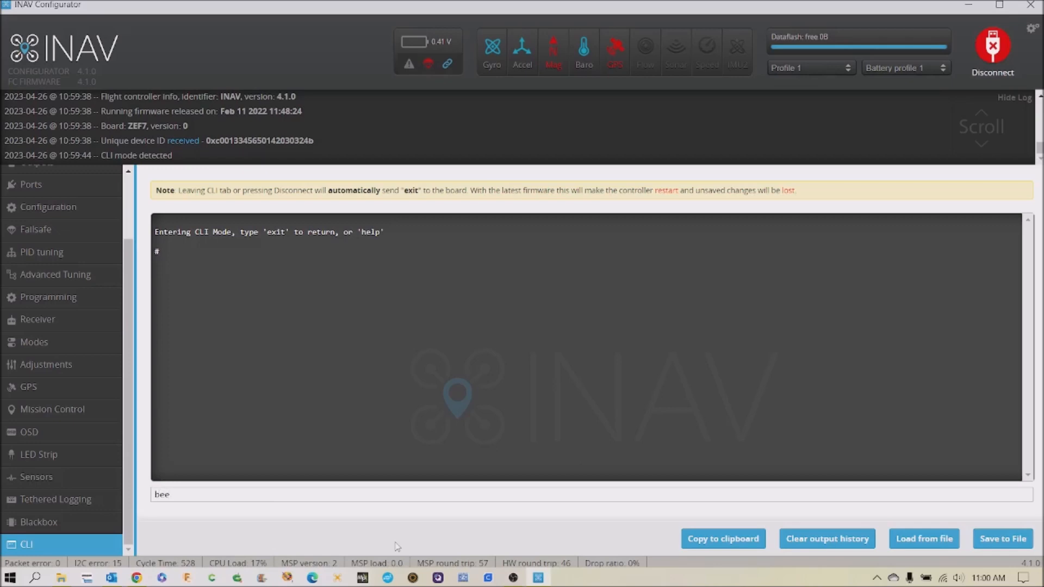
pyautogui.press('Enter')
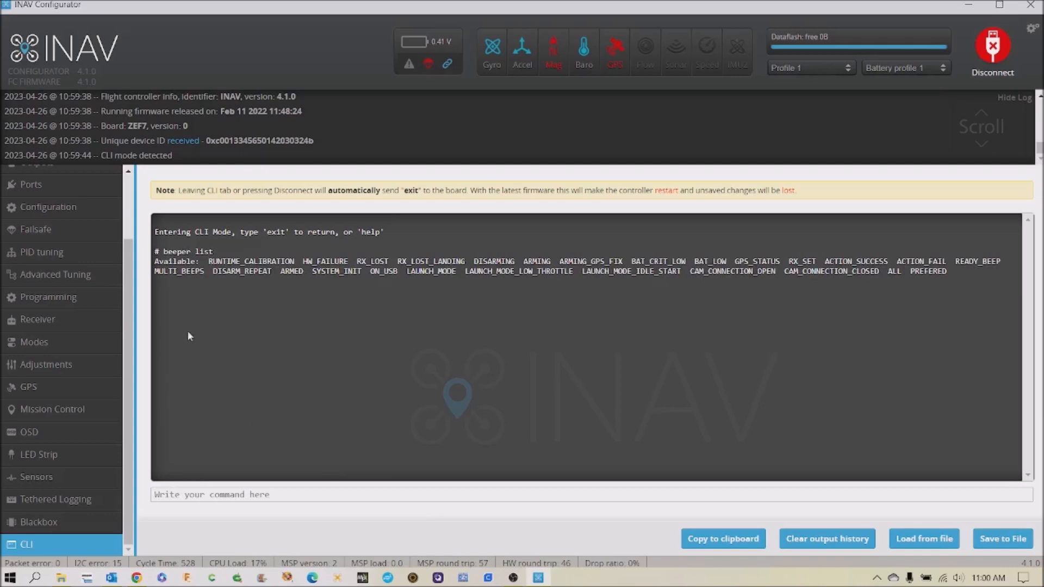
pyautogui.moveTo(340, 307)
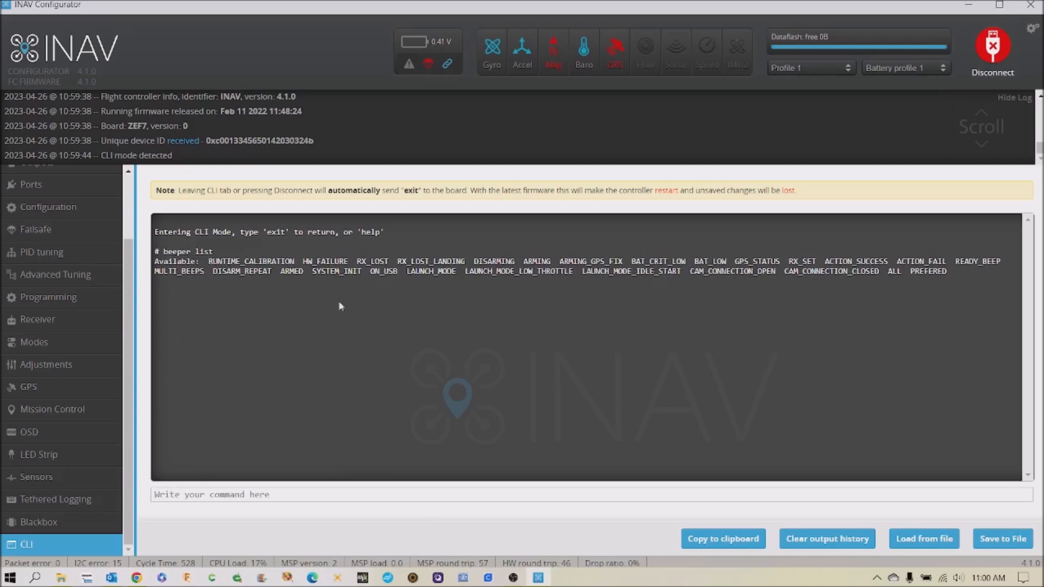
pyautogui.moveTo(421, 361)
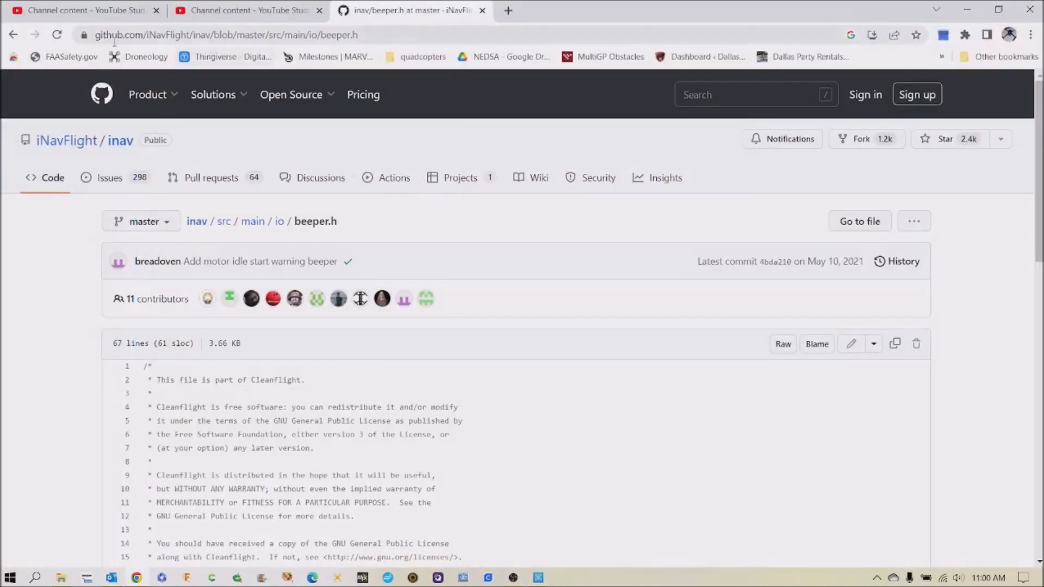
pyautogui.moveTo(67, 145)
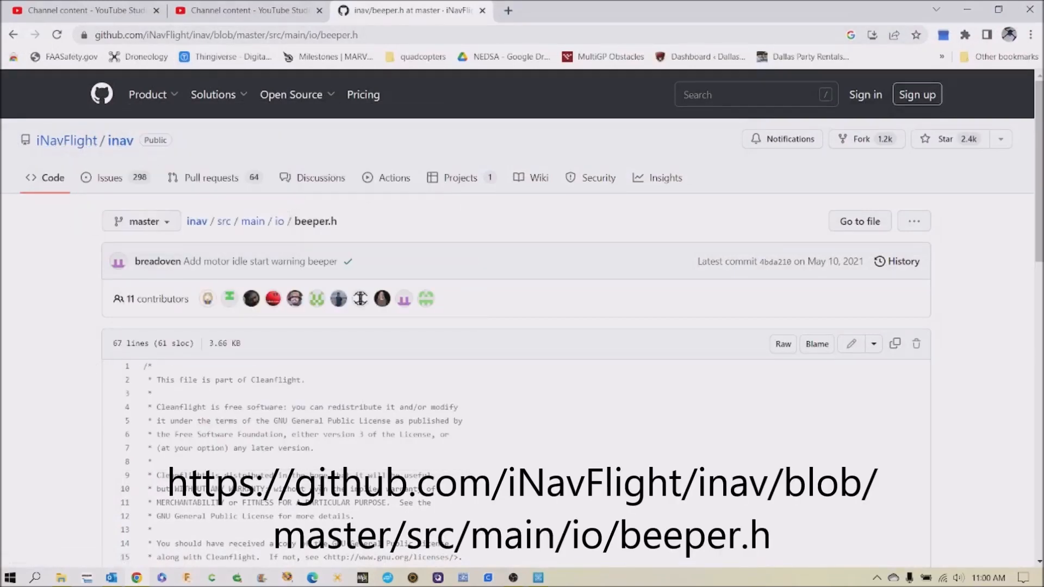
# Scroll beeper.h to the beeperMode_e enum and select BEEPER_ARMING_GPS_FIX.
pyautogui.scroll(-3)
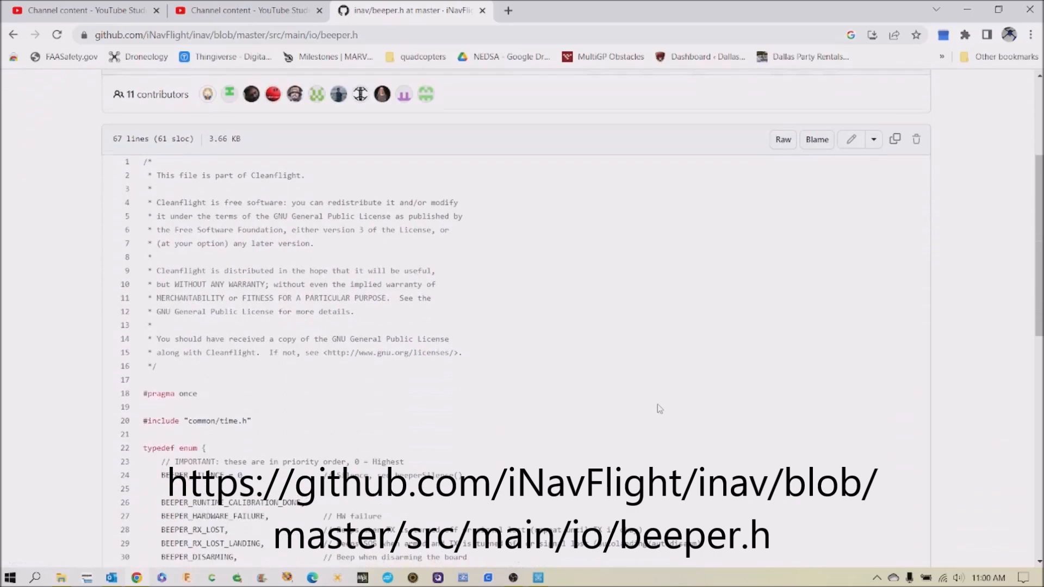
pyautogui.scroll(-3)
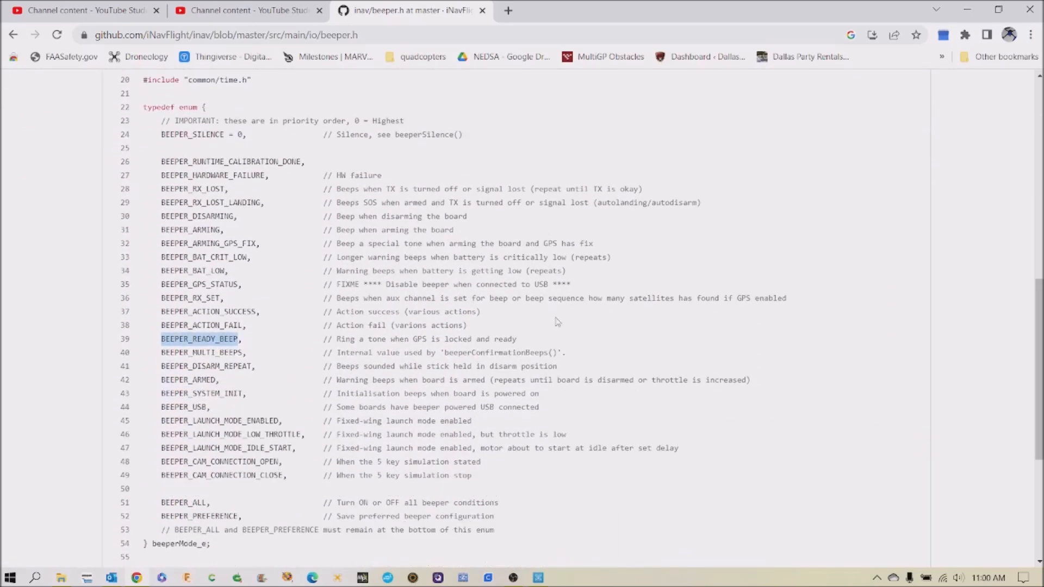
pyautogui.moveTo(603, 250)
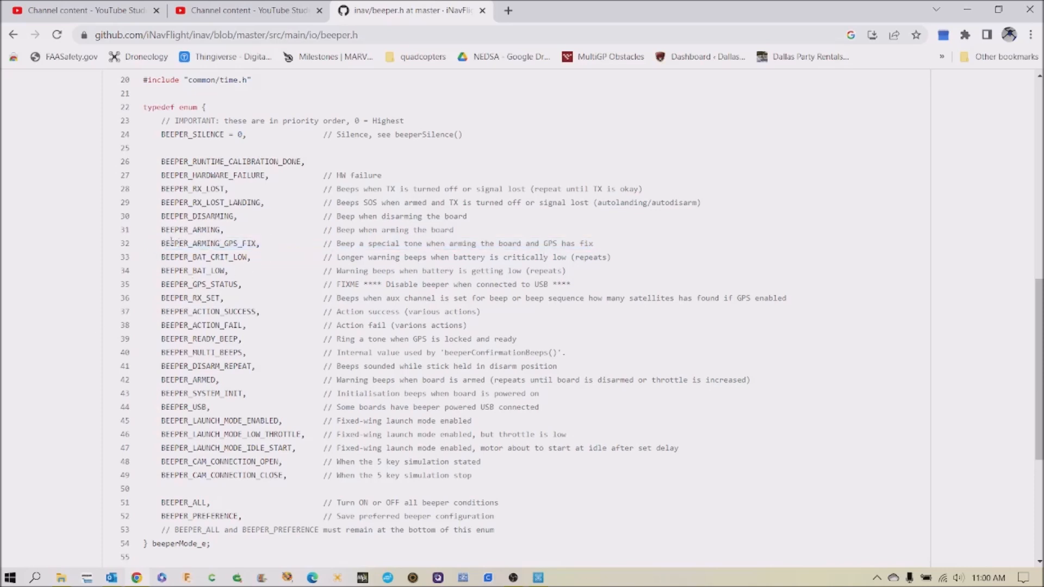
pyautogui.doubleClick(209, 243)
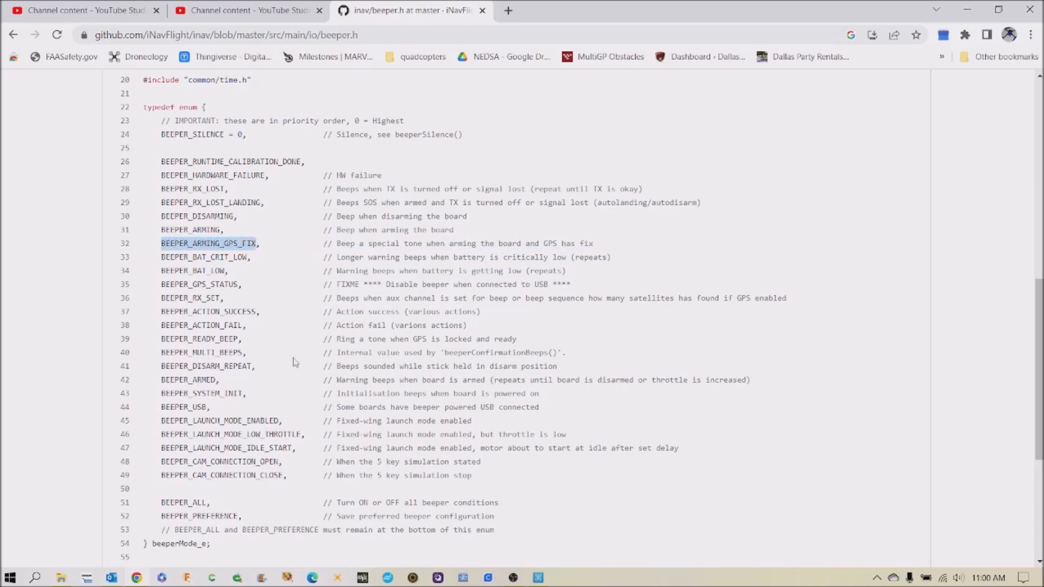
pyautogui.moveTo(145, 568)
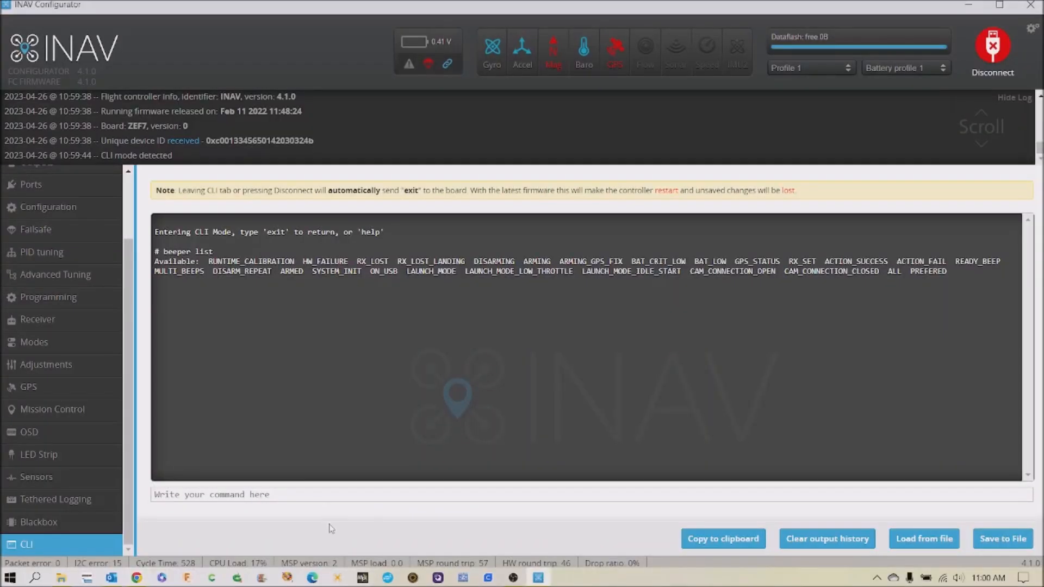
# Enter BEEPER_ARMING_GPS_FIX into the CLI command box.
pyautogui.write('BEEPER_ARMING_GPS_FIX, // Beep a special tone when arming the board and GPS has fix')
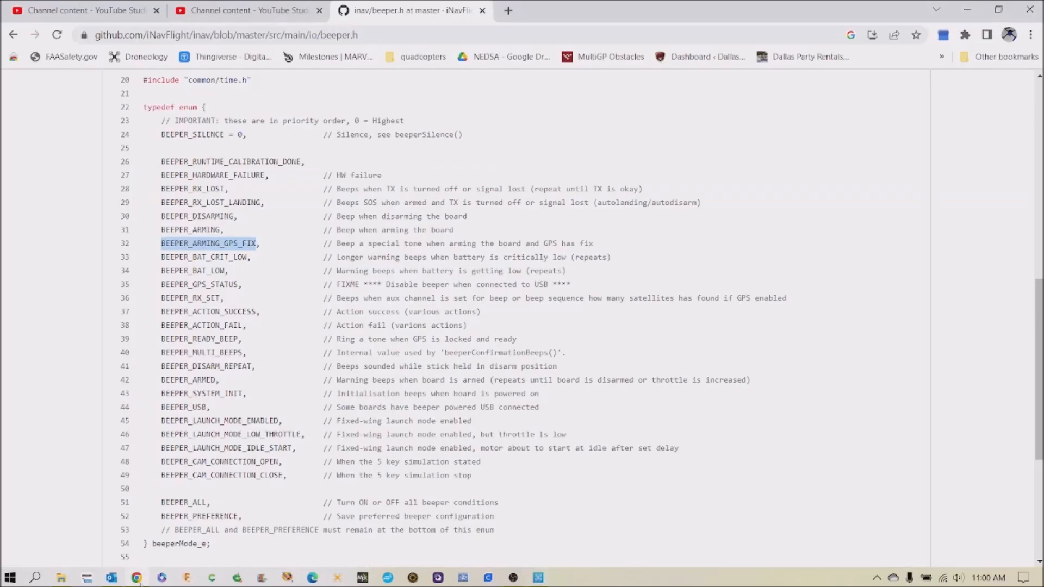
pyautogui.moveTo(704, 312)
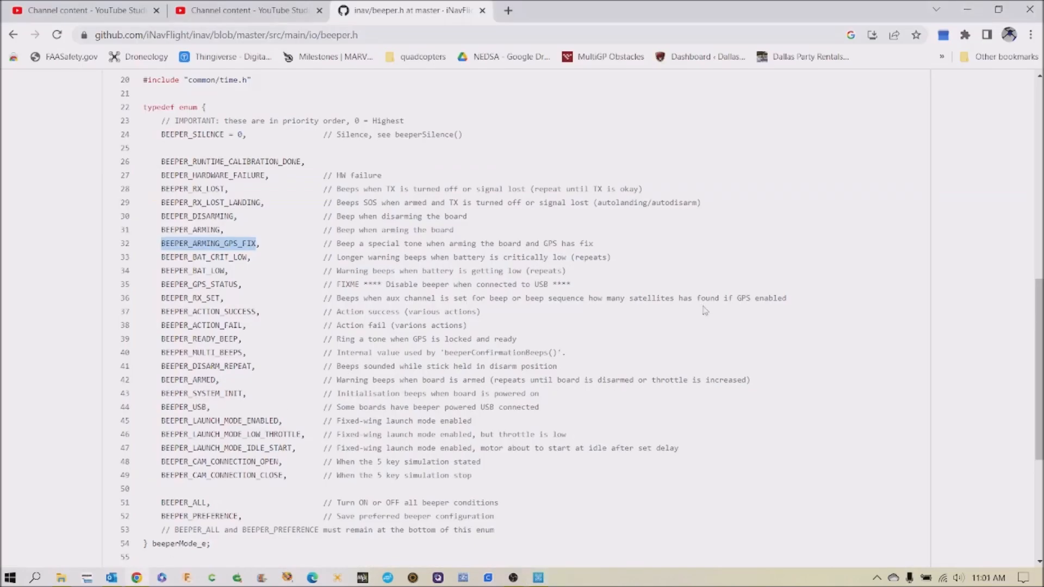
pyautogui.moveTo(540, 324)
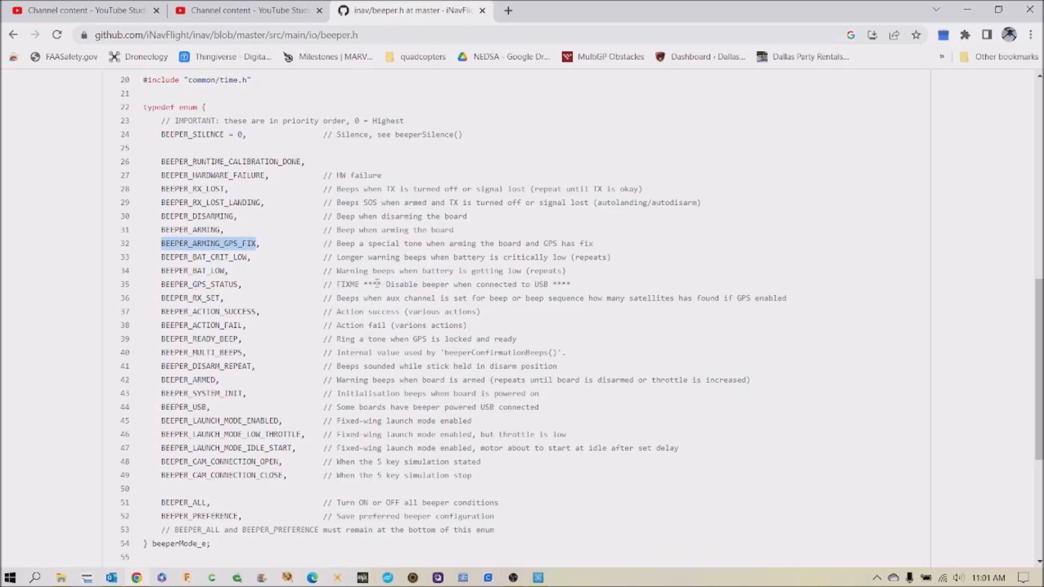
pyautogui.moveTo(584, 243)
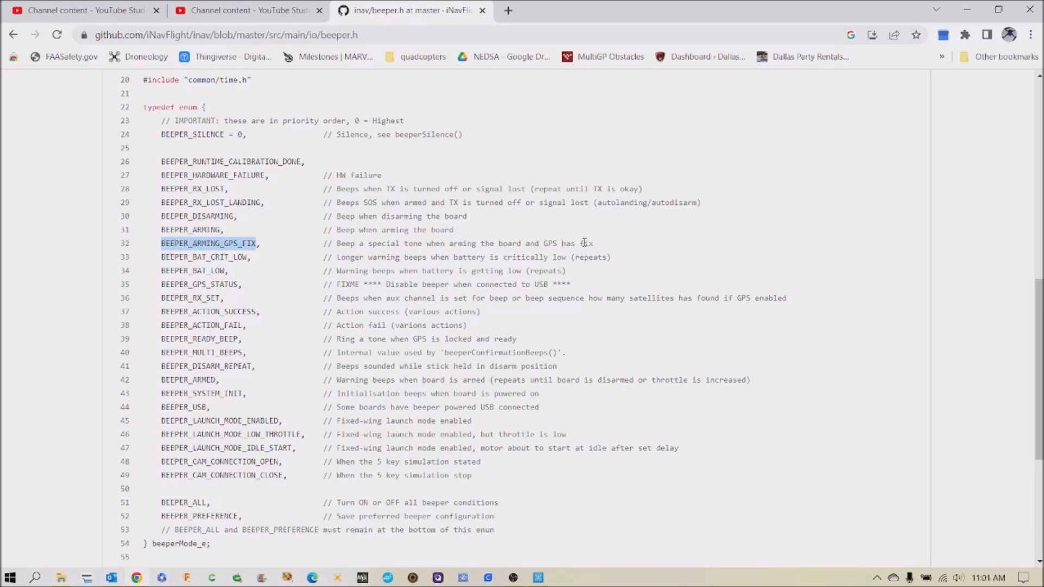
pyautogui.moveTo(410, 312)
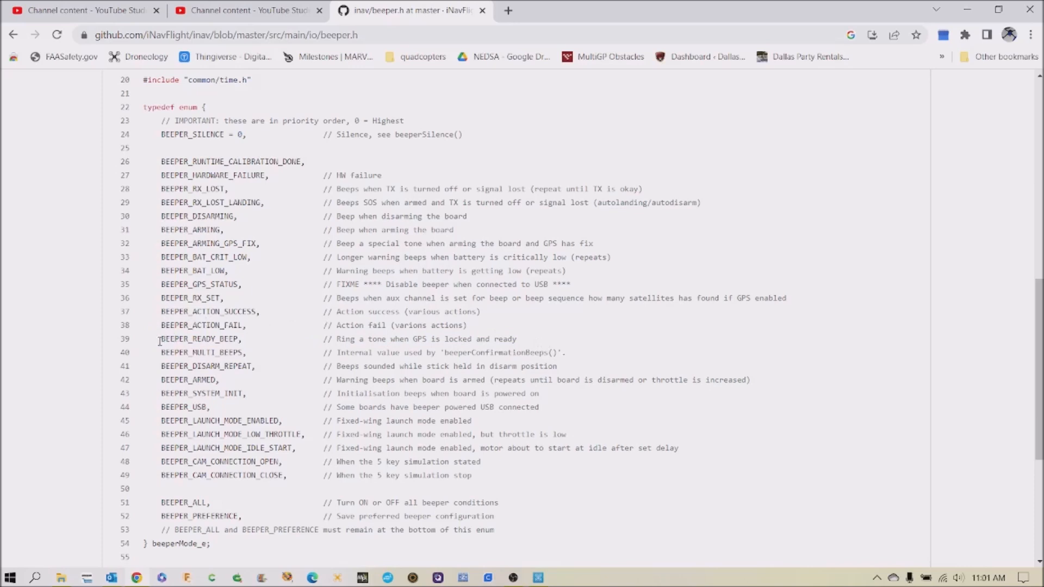
# Select the BEEPER_READY_BEEP name in the beeper.h enum for copying.
pyautogui.doubleClick(185, 338)
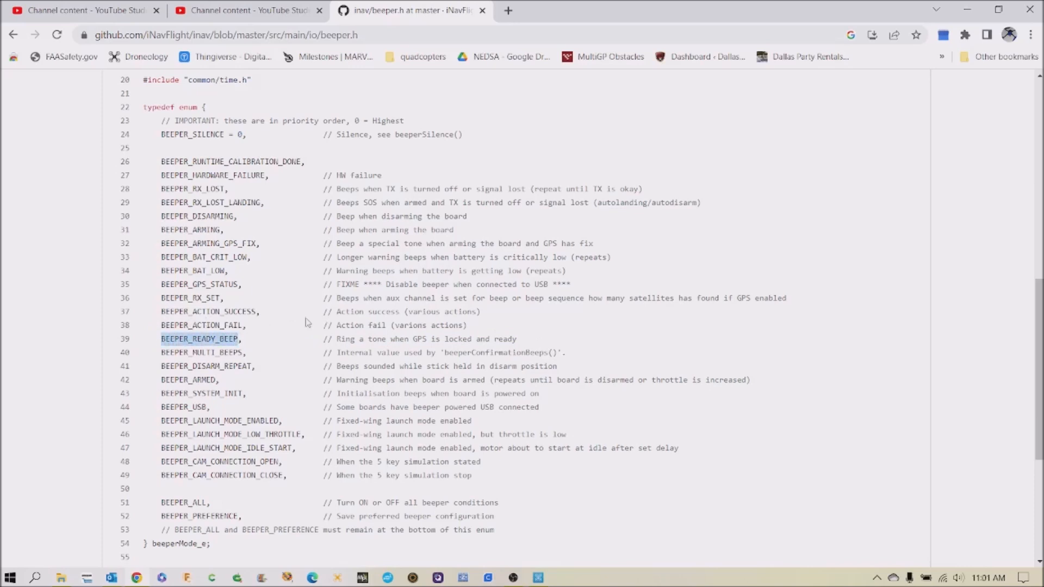
pyautogui.moveTo(574, 548)
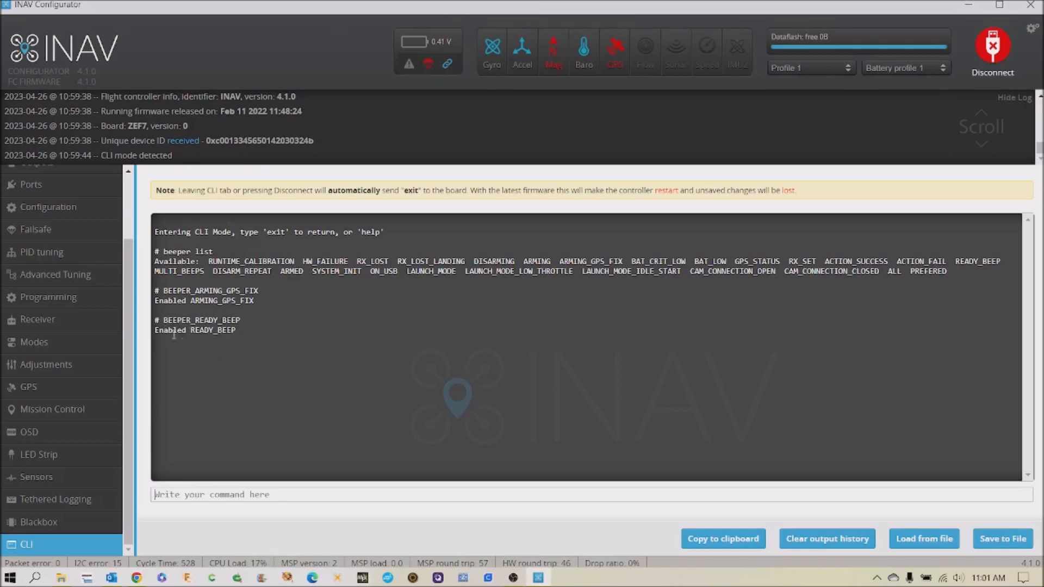
pyautogui.moveTo(366, 364)
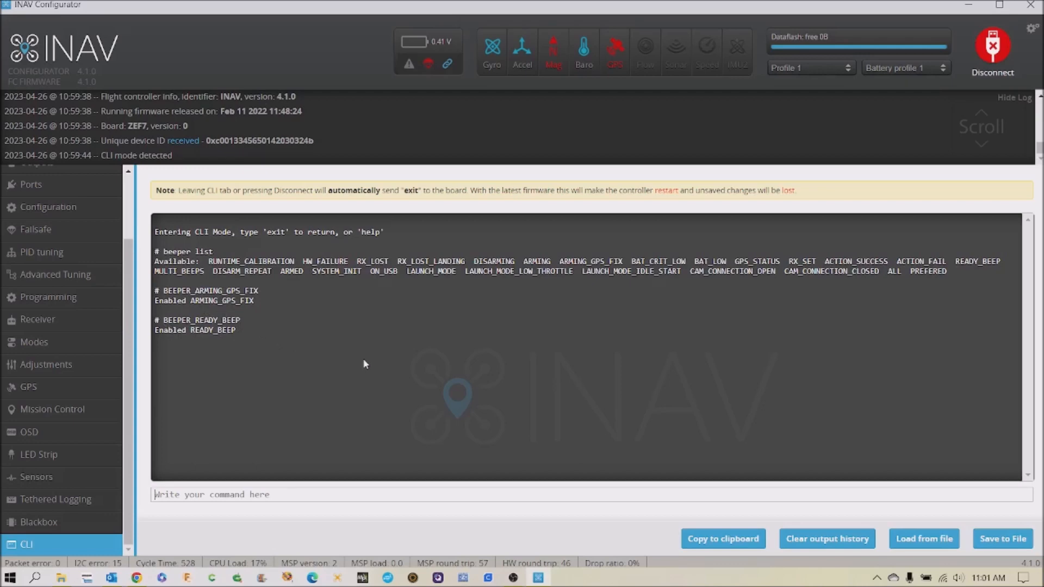
pyautogui.moveTo(373, 411)
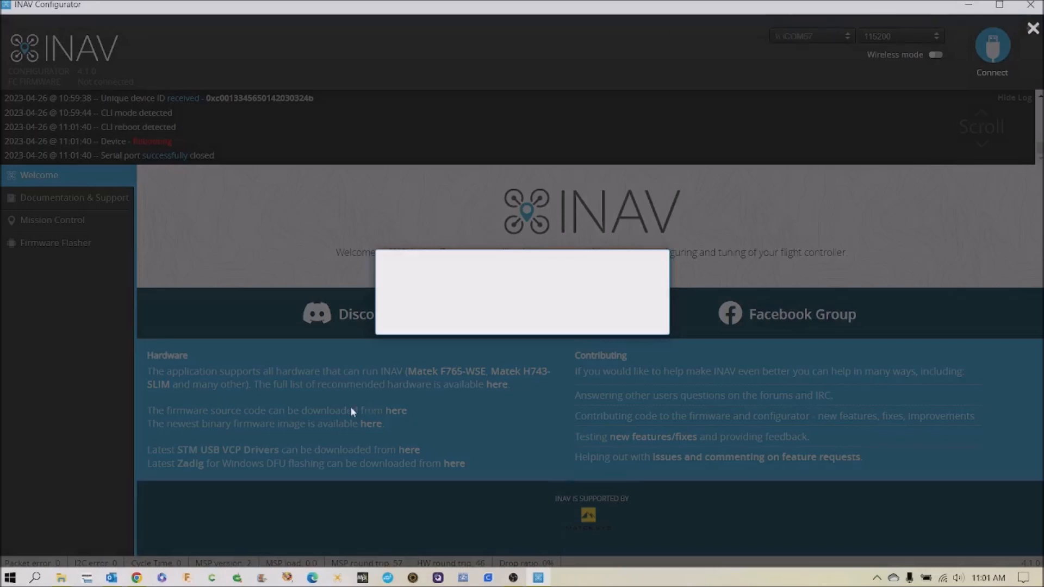
pyautogui.moveTo(224, 242)
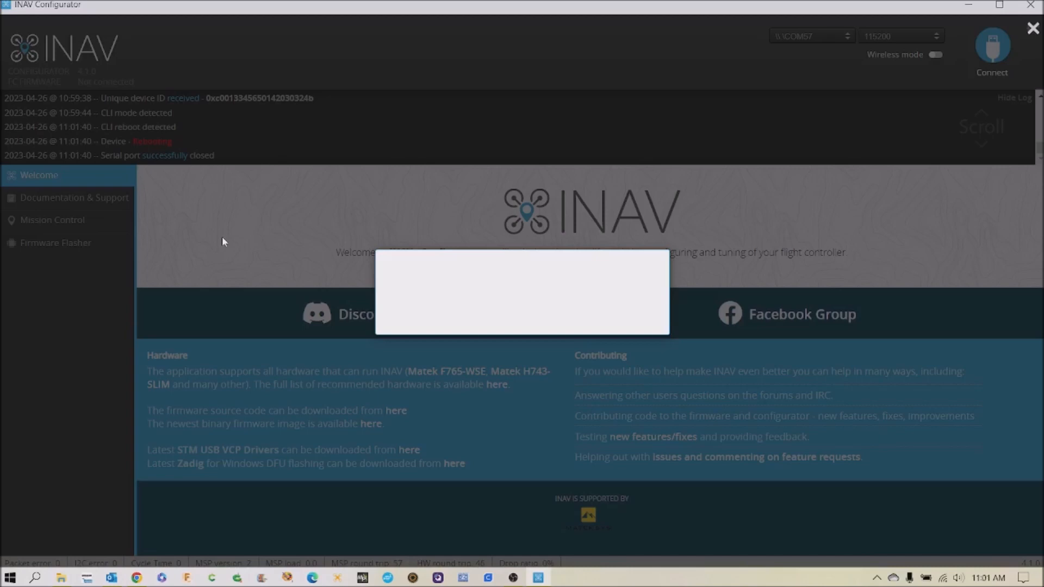
# Reconnect to the rebooted flight controller, then disconnect to return to the Welcome page.
pyautogui.click(992, 46)
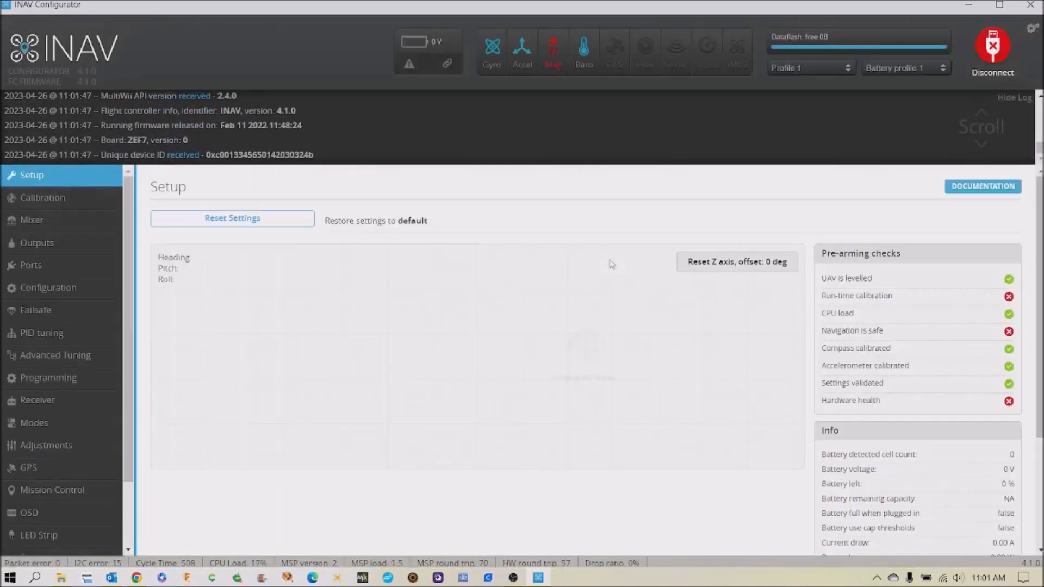
pyautogui.click(992, 45)
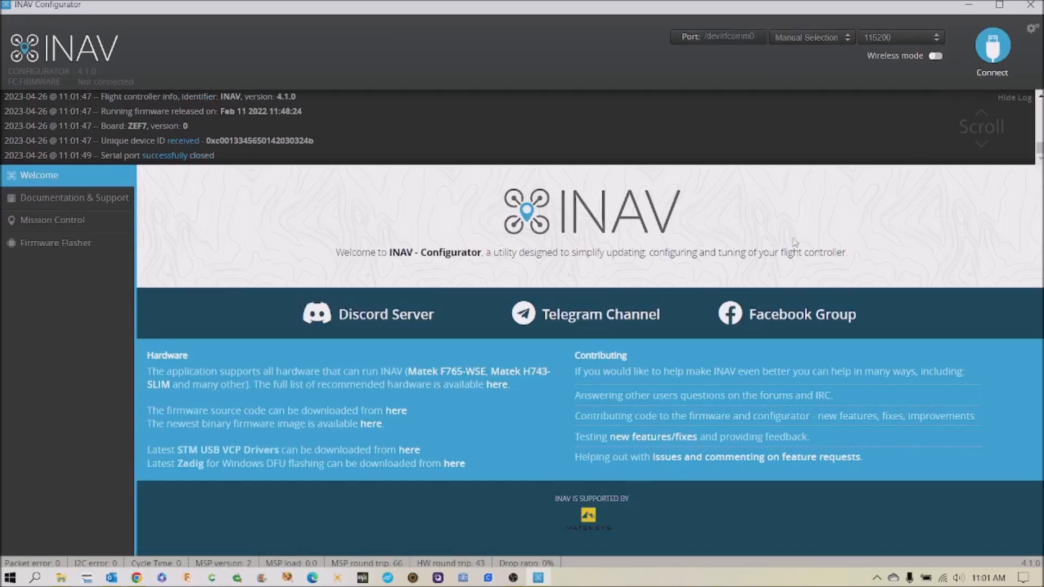
pyautogui.moveTo(391, 247)
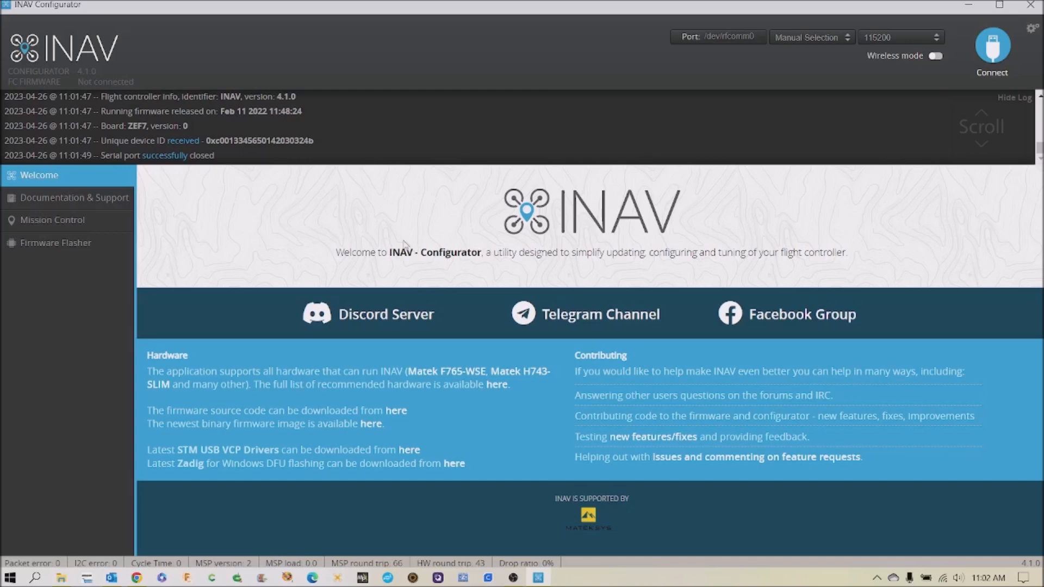
pyautogui.moveTo(1027, 233)
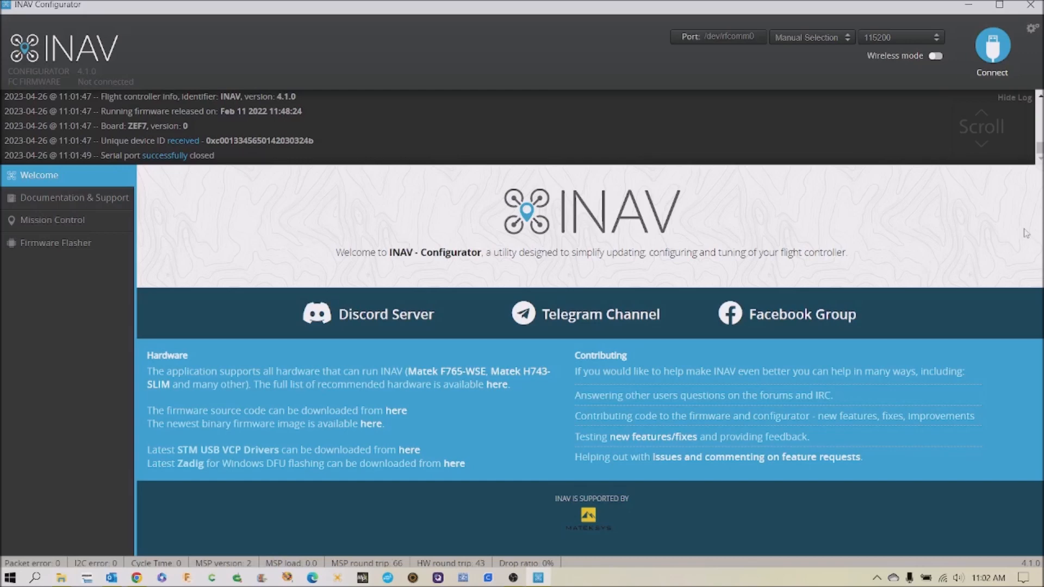